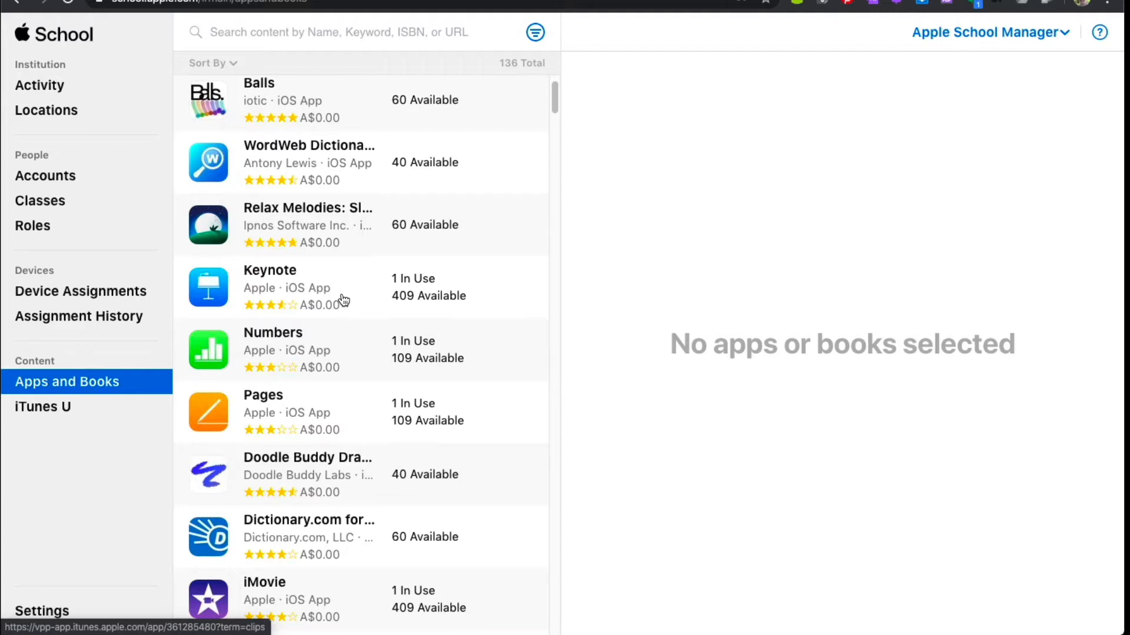
mouse_move(318, 353)
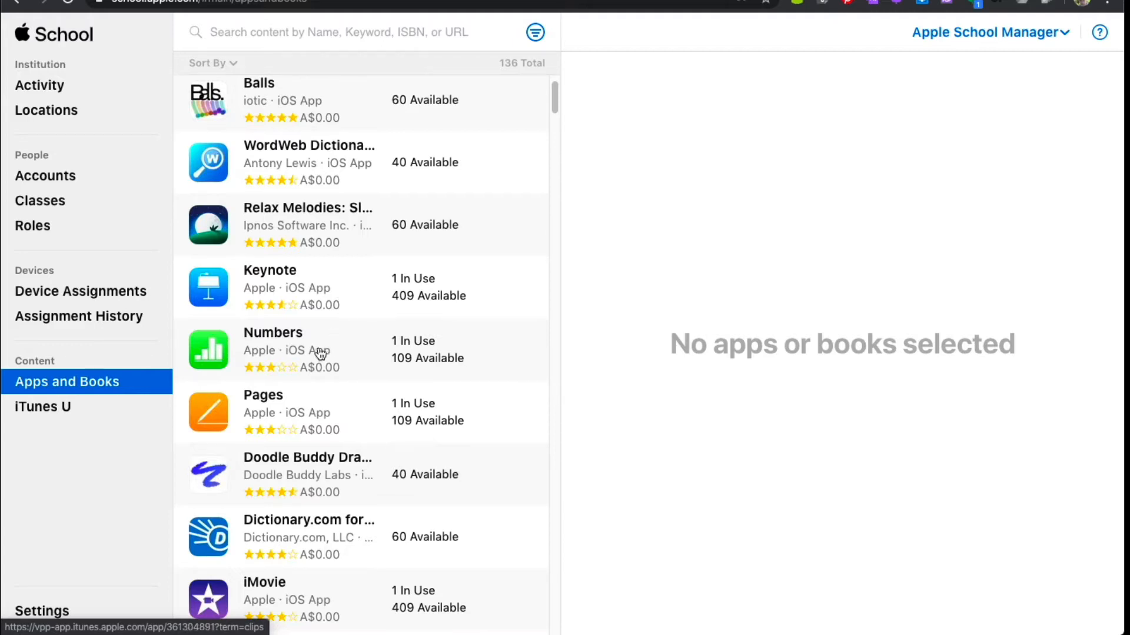
mouse_move(294, 433)
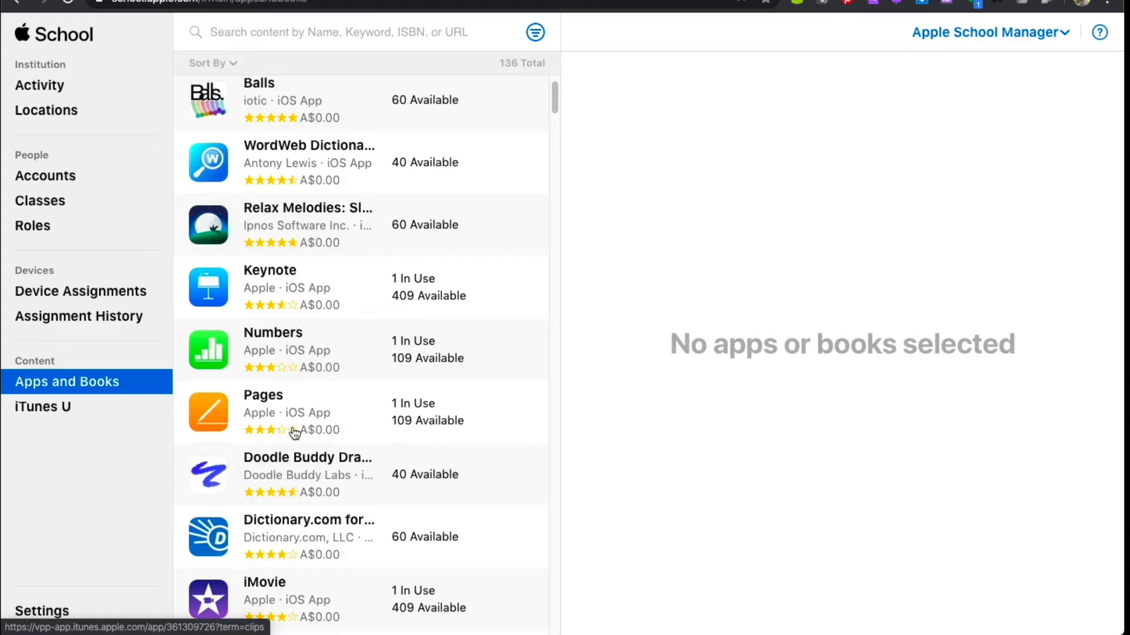
mouse_move(427, 301)
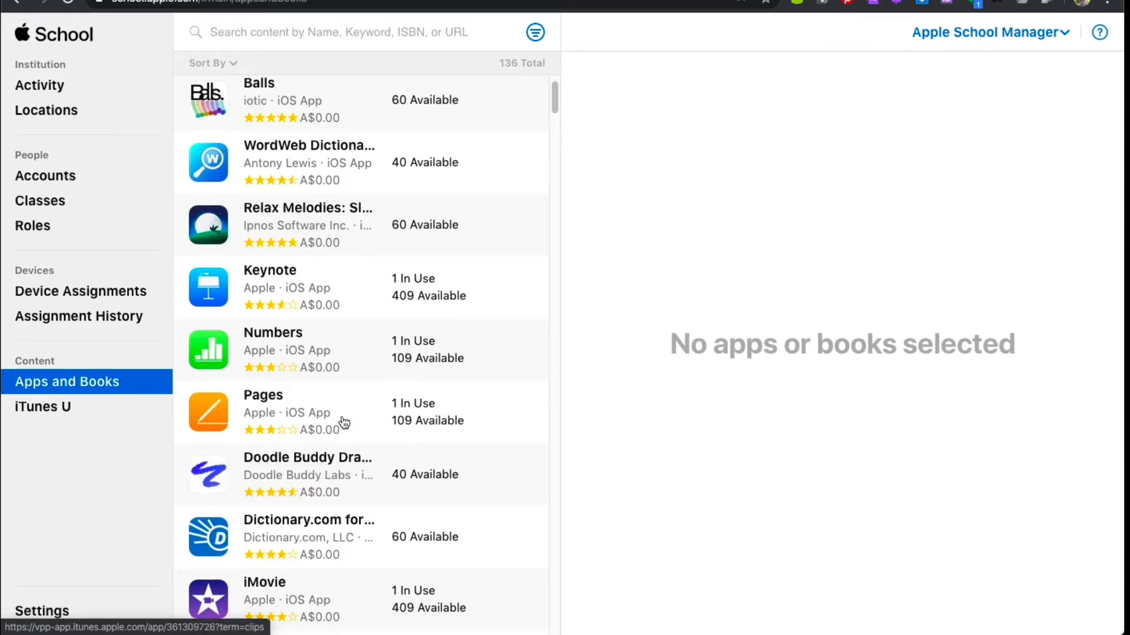
Select Pages in Apple School Manager to see 1 licence in use and 109 available
left_click(324, 411)
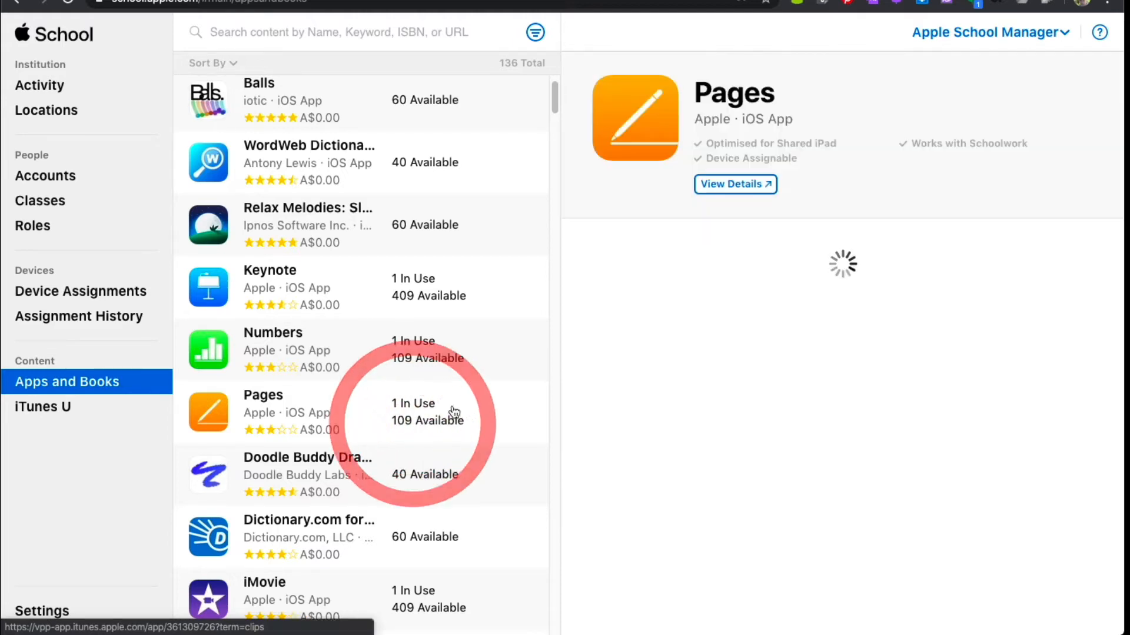
left_click(325, 411)
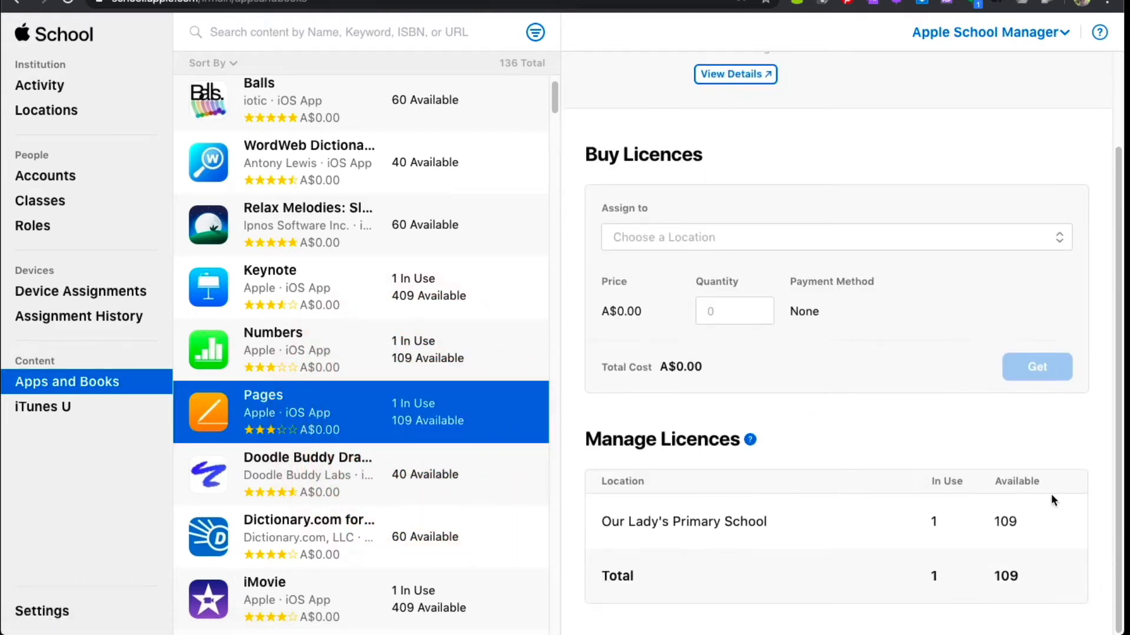
mouse_move(754, 418)
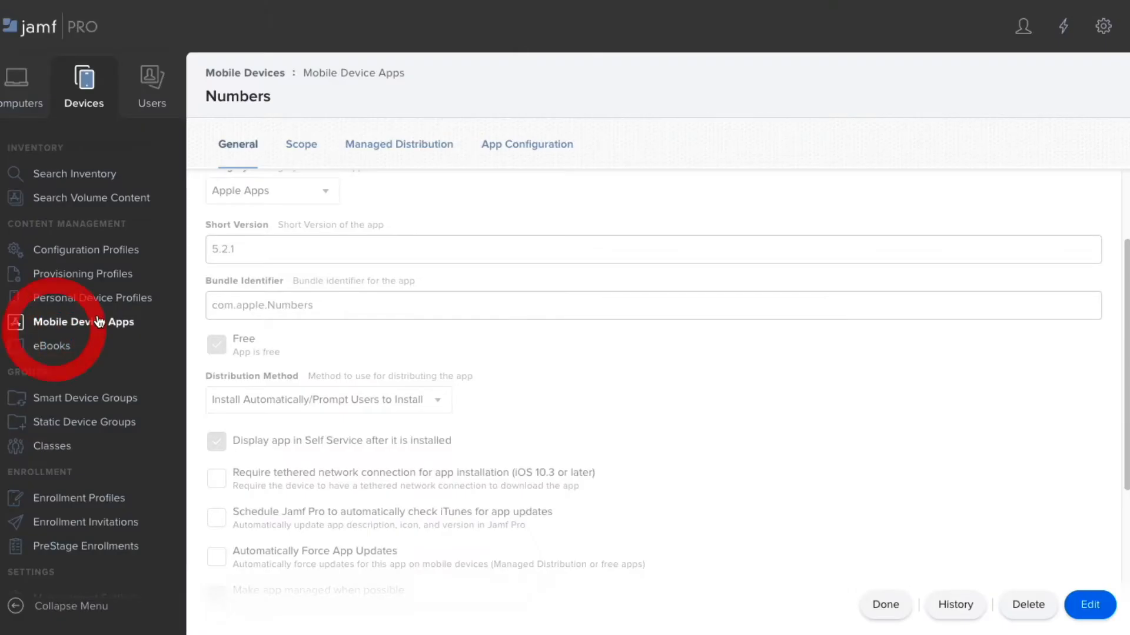
Return to Jamf Pro's Mobile Device Apps list and scroll to the Apple Apps apps
left_click(83, 322)
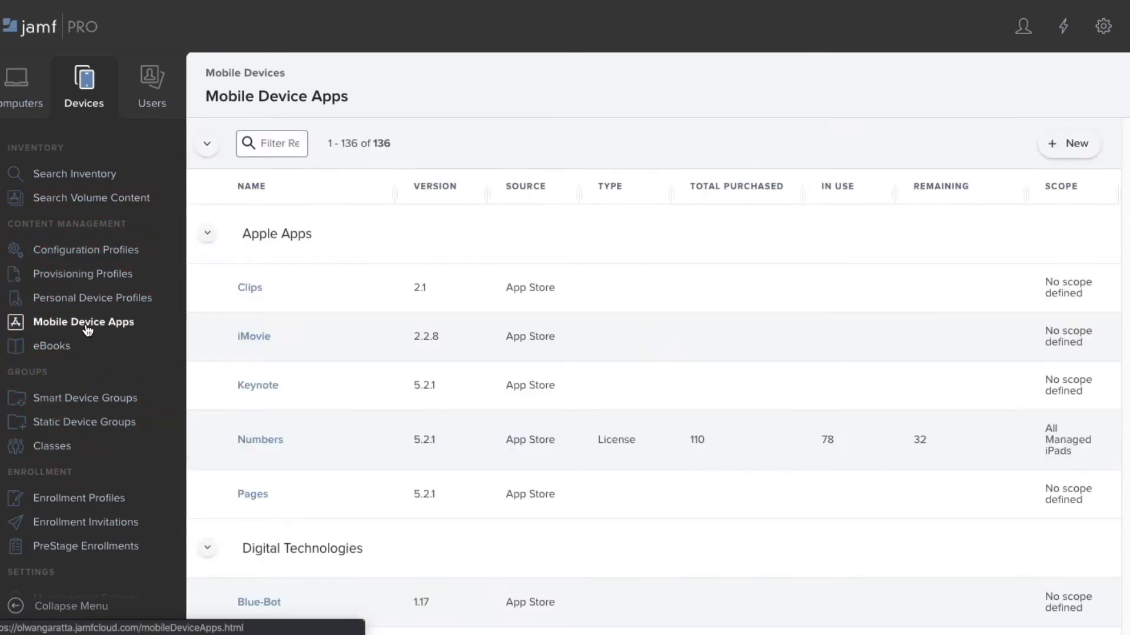
scroll("down", 3)
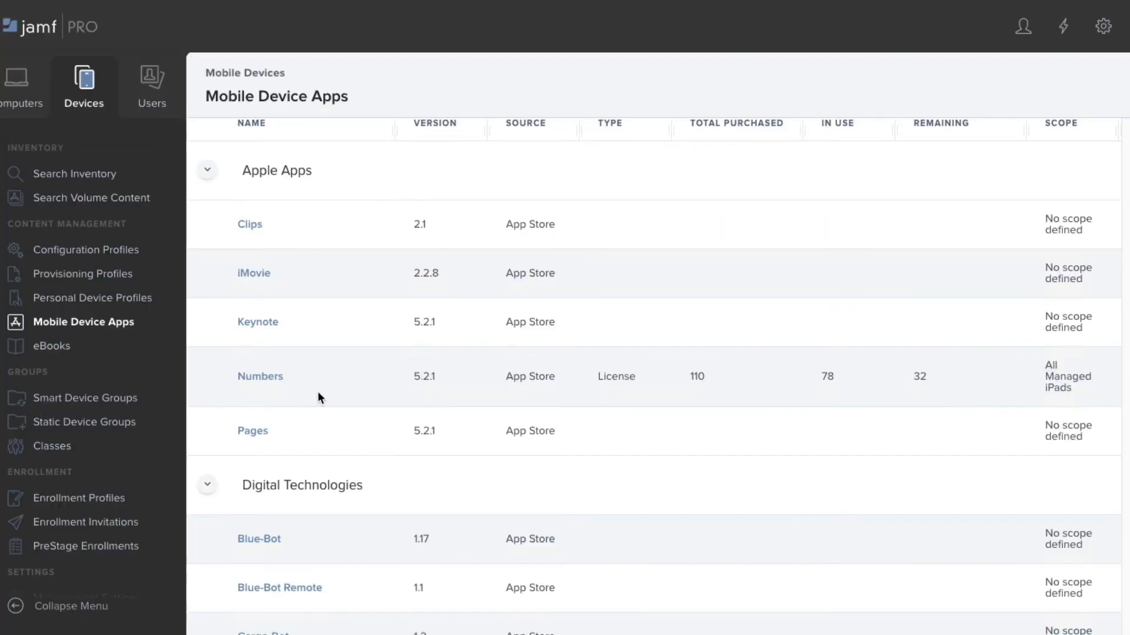
mouse_move(892, 478)
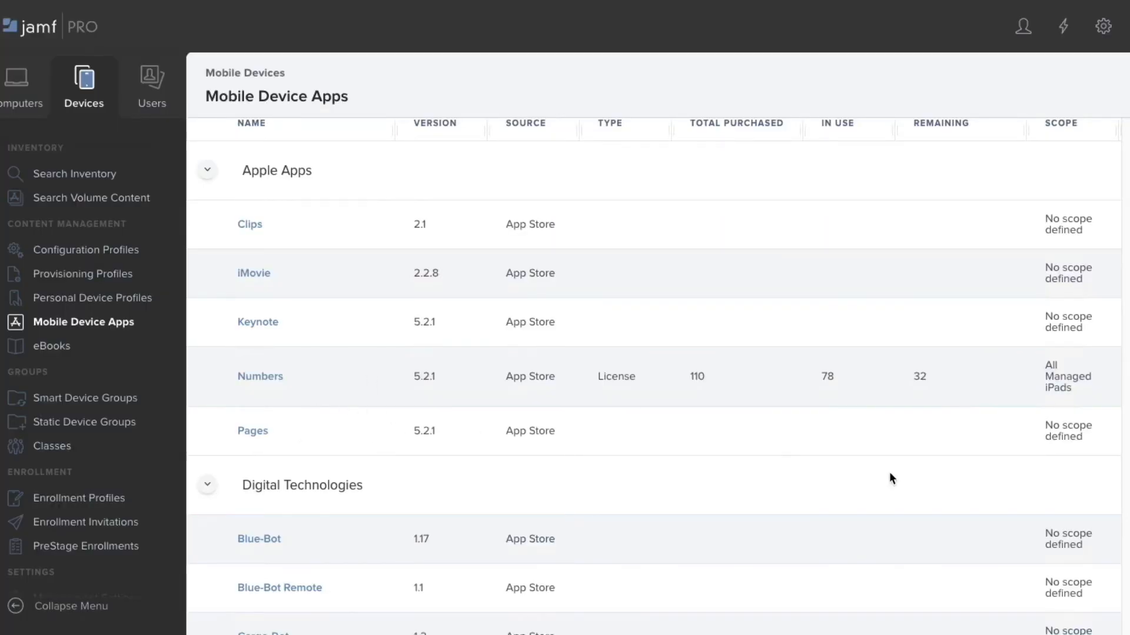
mouse_move(266, 456)
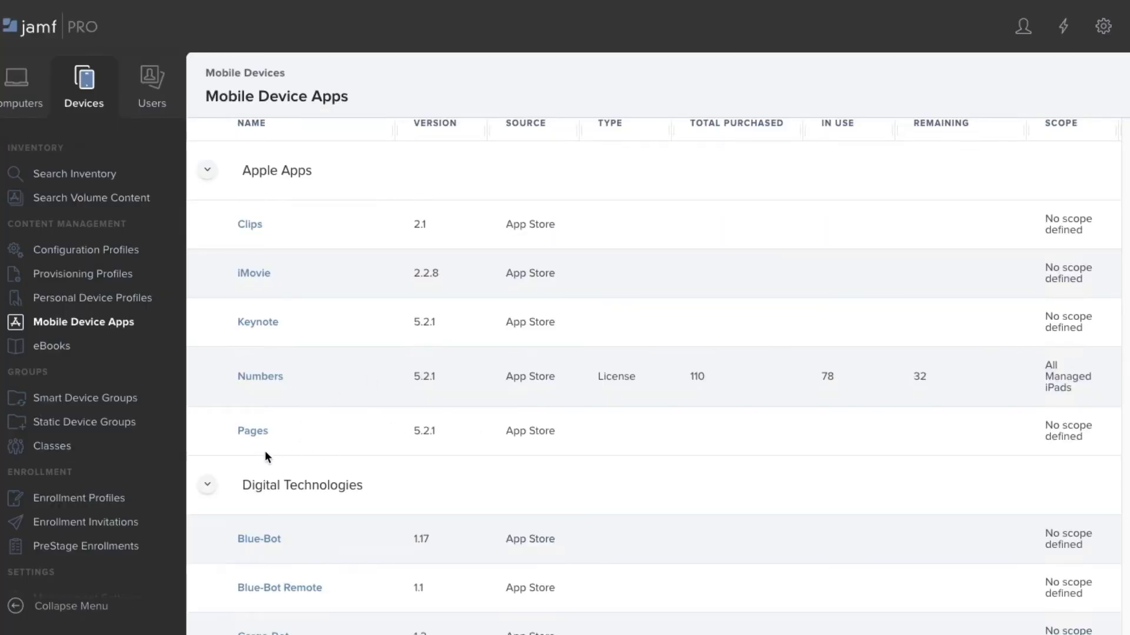
mouse_move(253, 431)
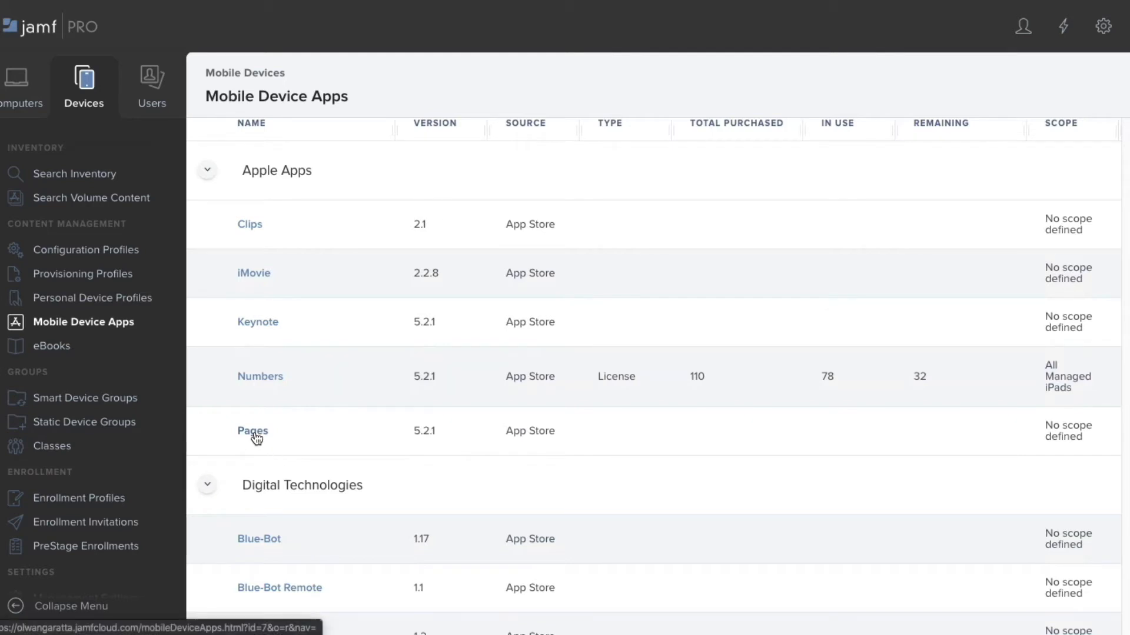
Open the Pages record for editing, keeping its category as Apple Apps
left_click(253, 430)
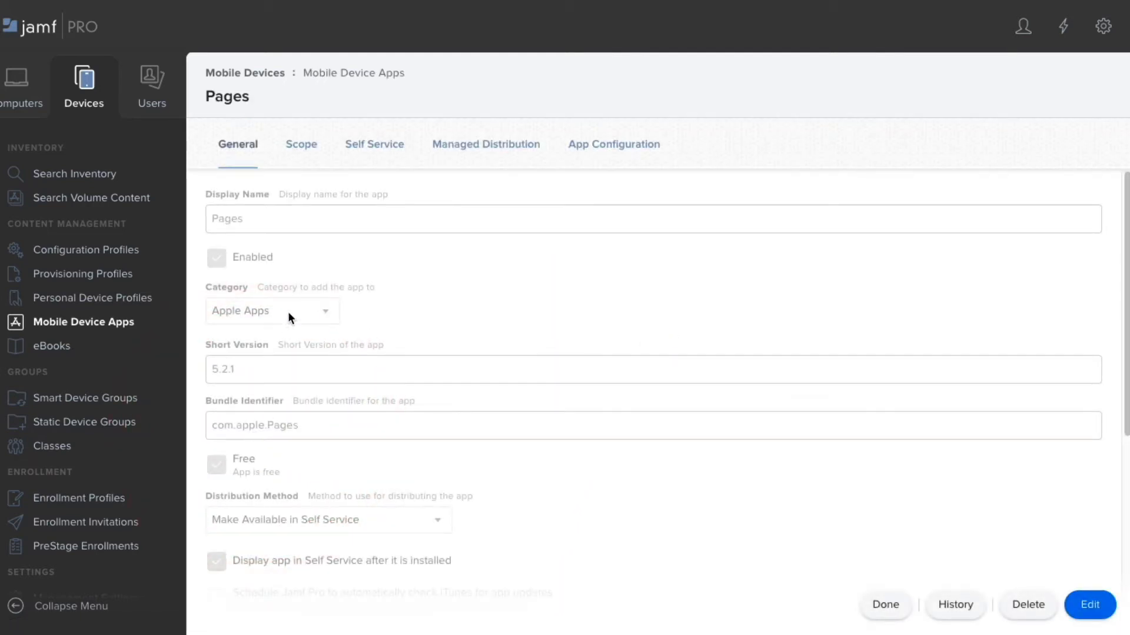
scroll("down", 3)
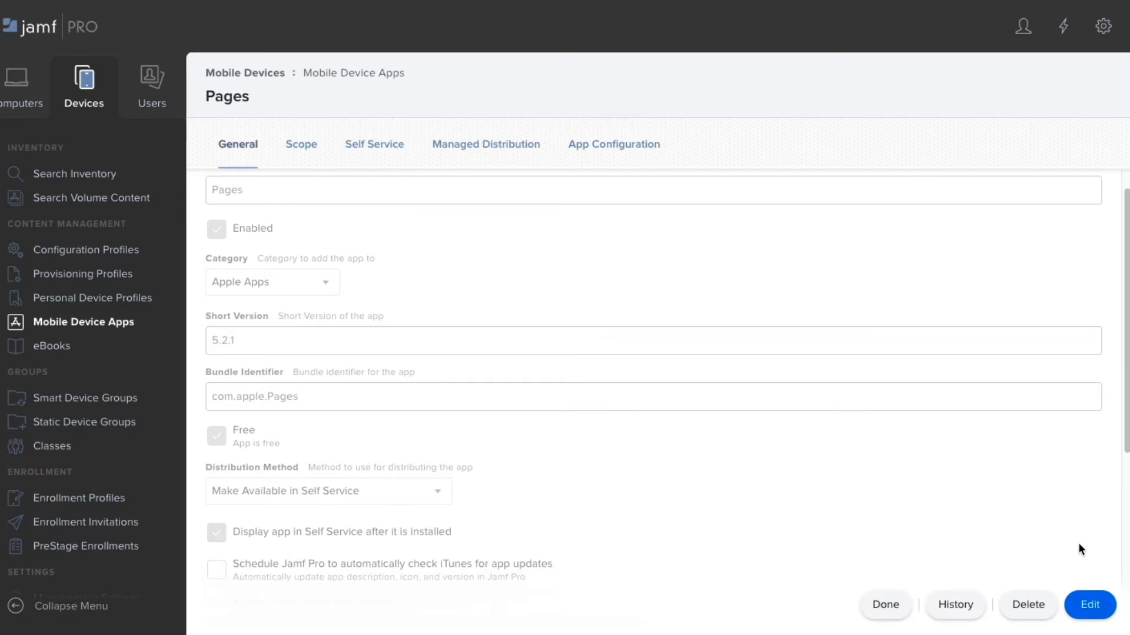
left_click(1088, 604)
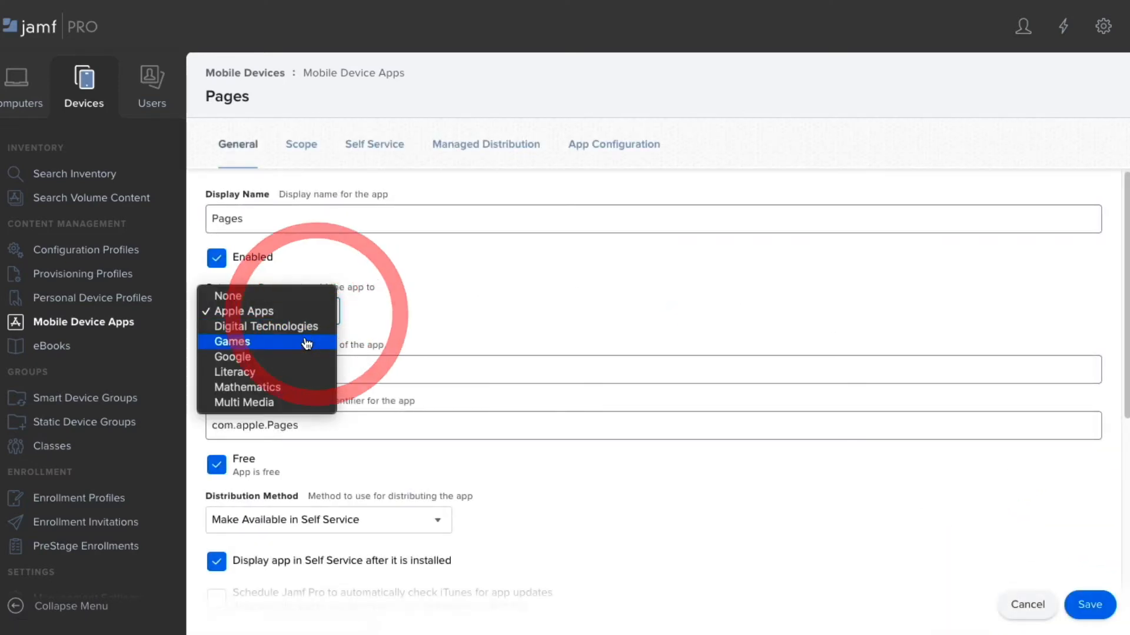
mouse_move(260, 311)
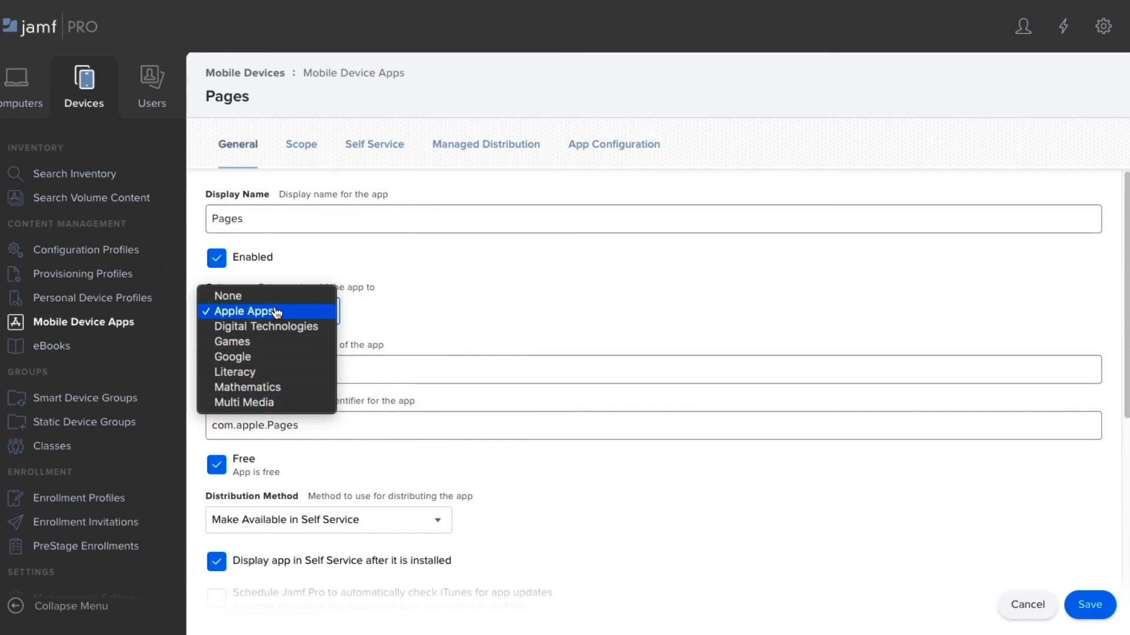
left_click(250, 311)
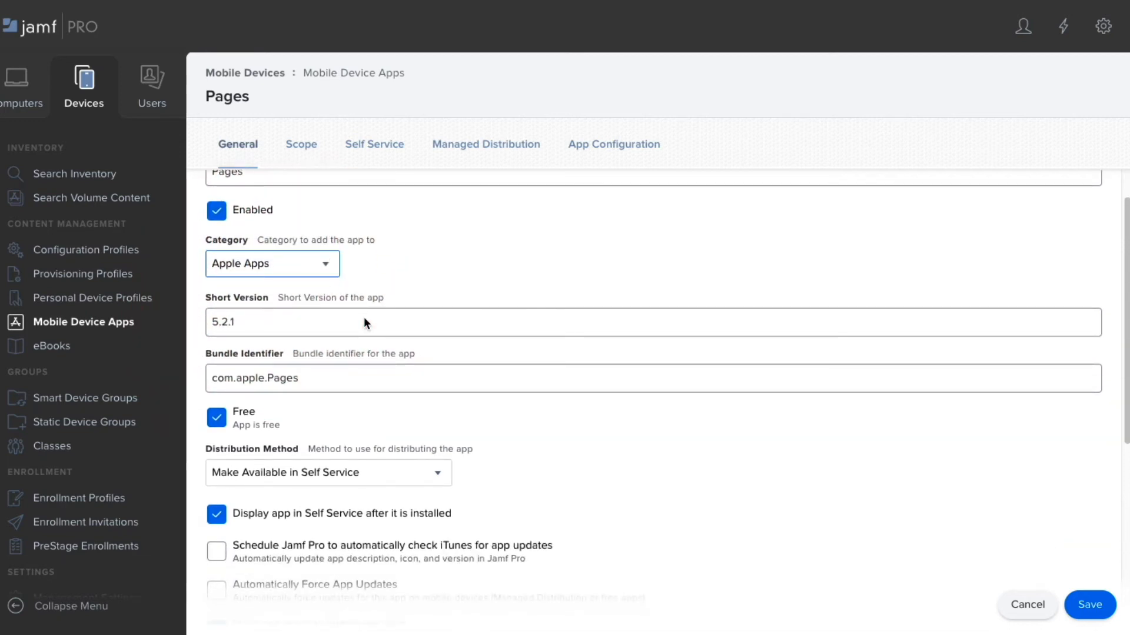
scroll("down", 3)
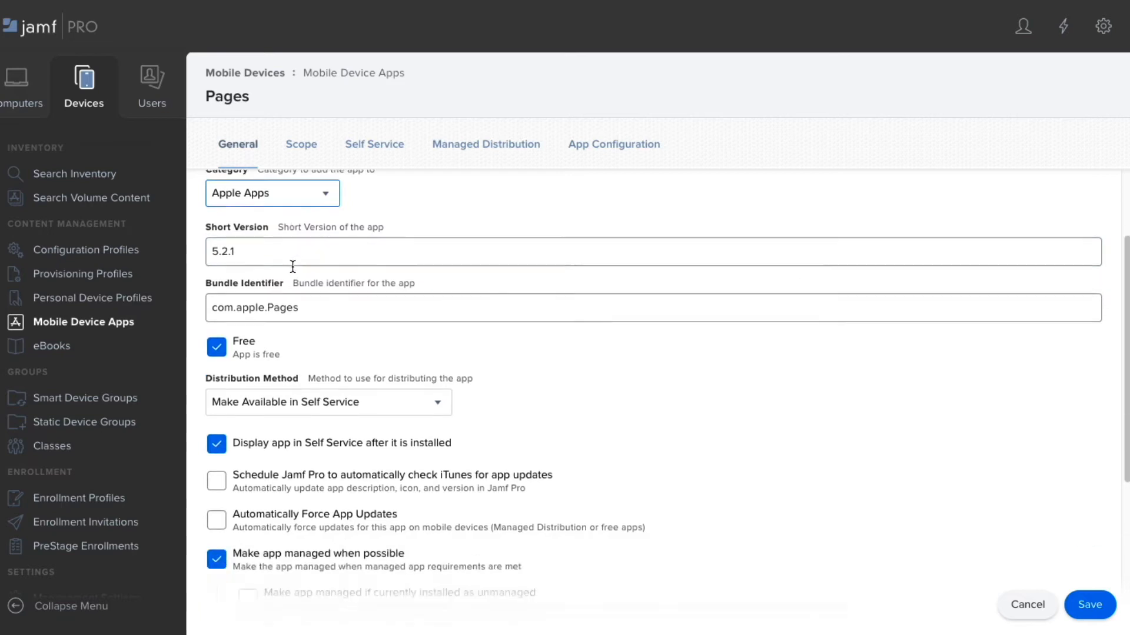
scroll("down", 3)
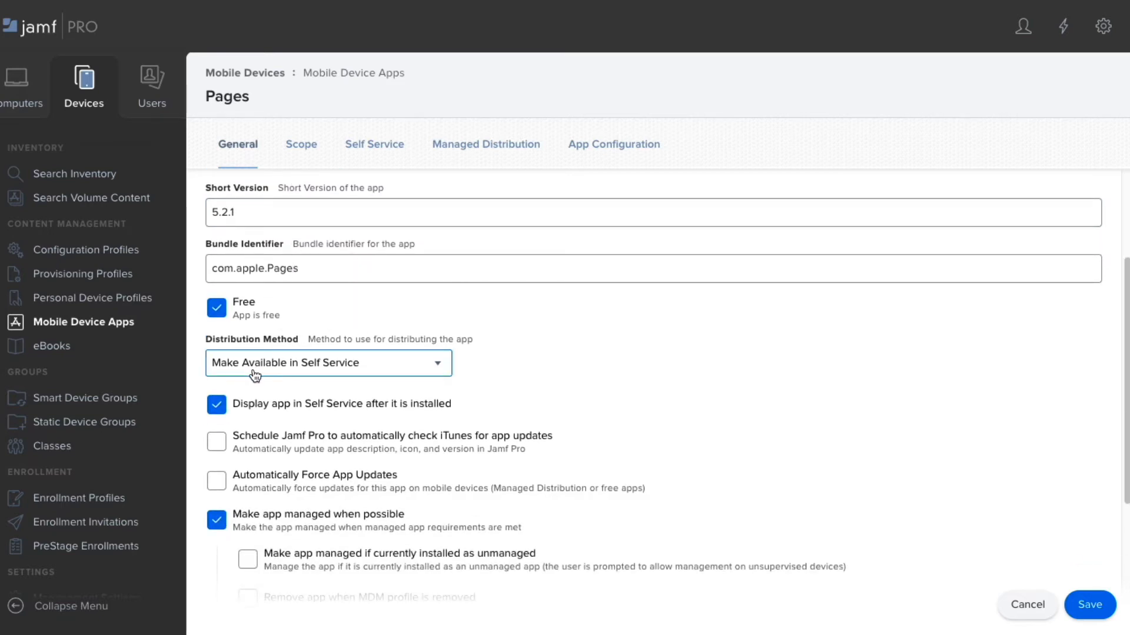
mouse_move(433, 370)
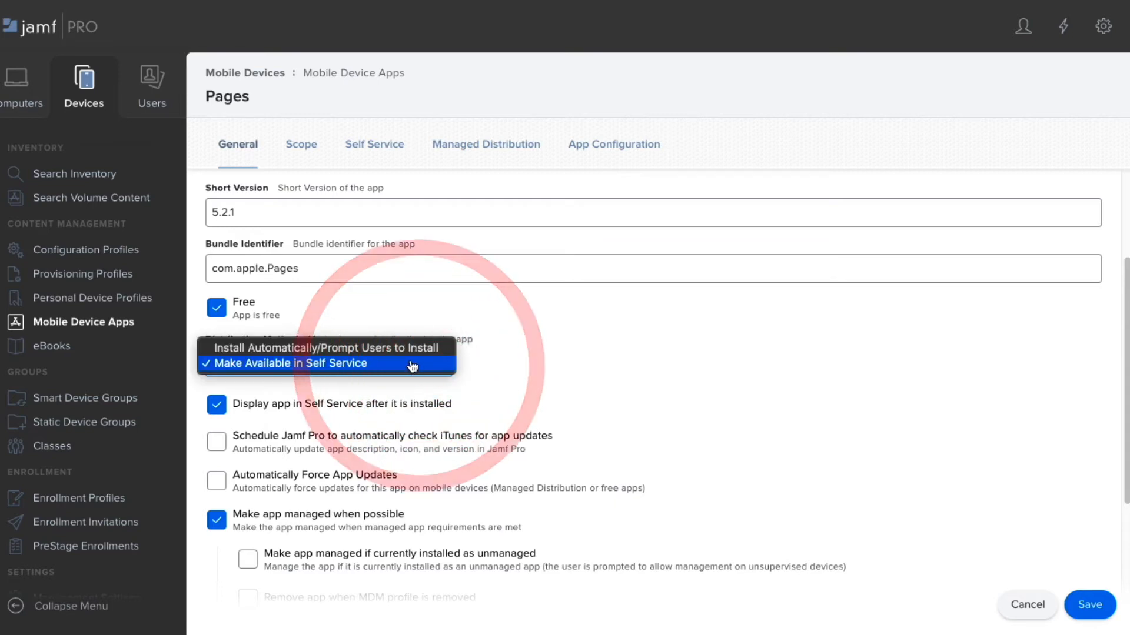
mouse_move(412, 348)
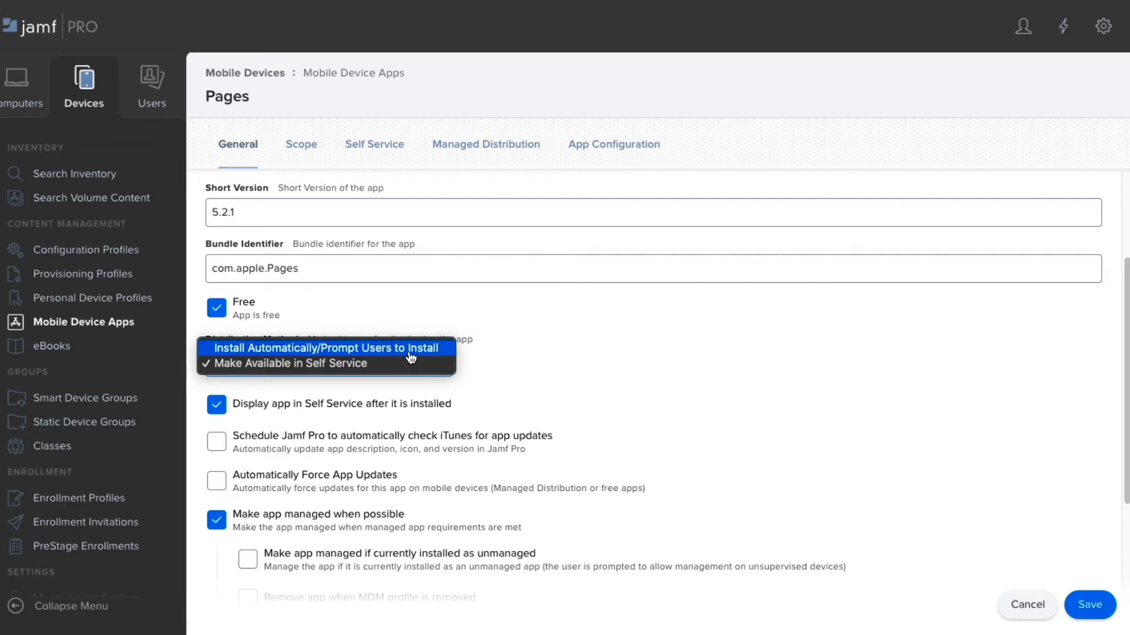
Set Pages to install automatically and make it managed if installed as unmanaged
left_click(324, 347)
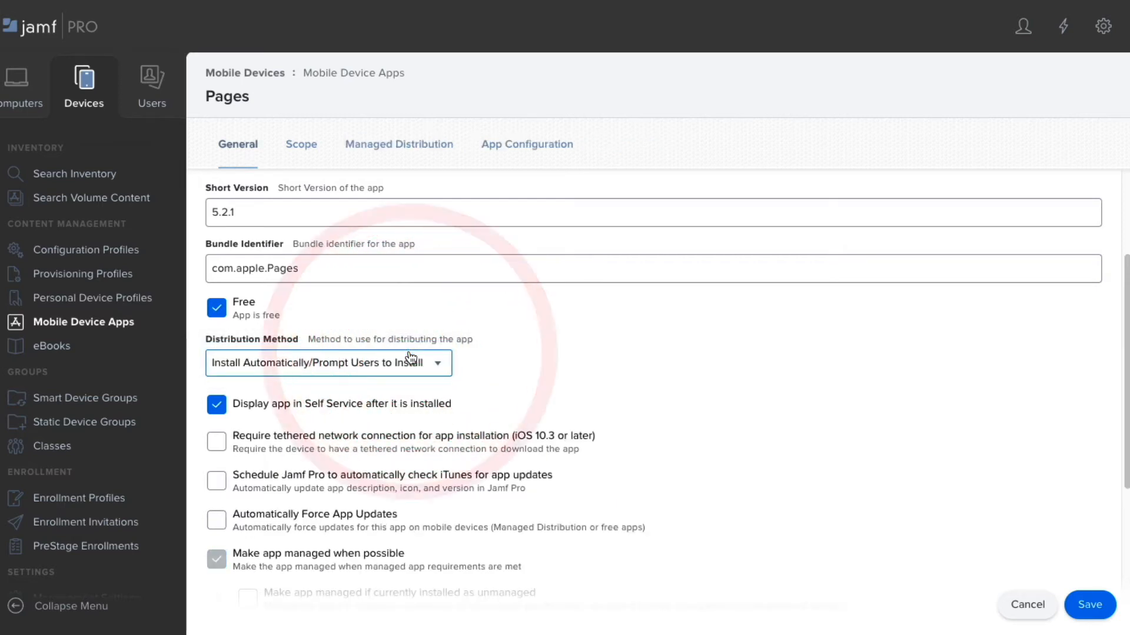
scroll("down", 3)
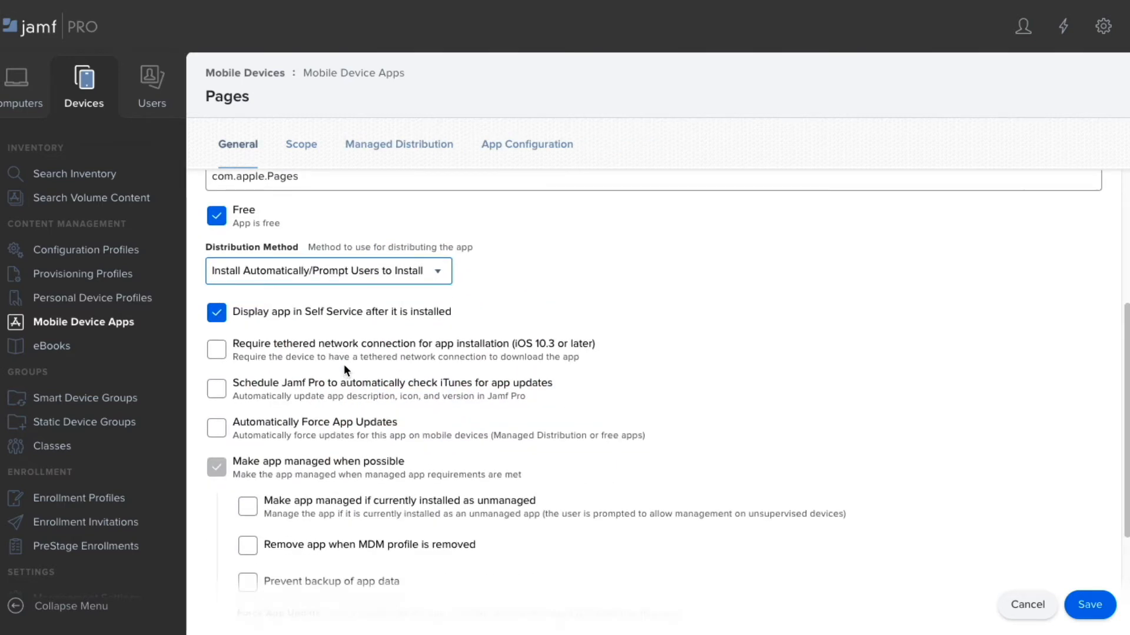
scroll("down", 3)
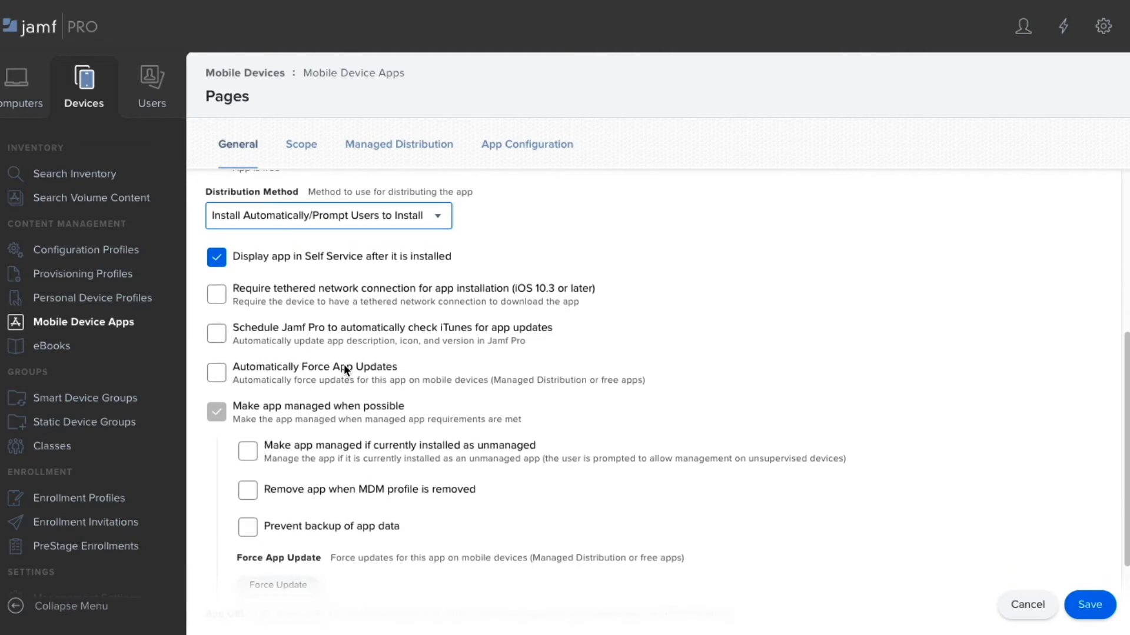
scroll("down", 3)
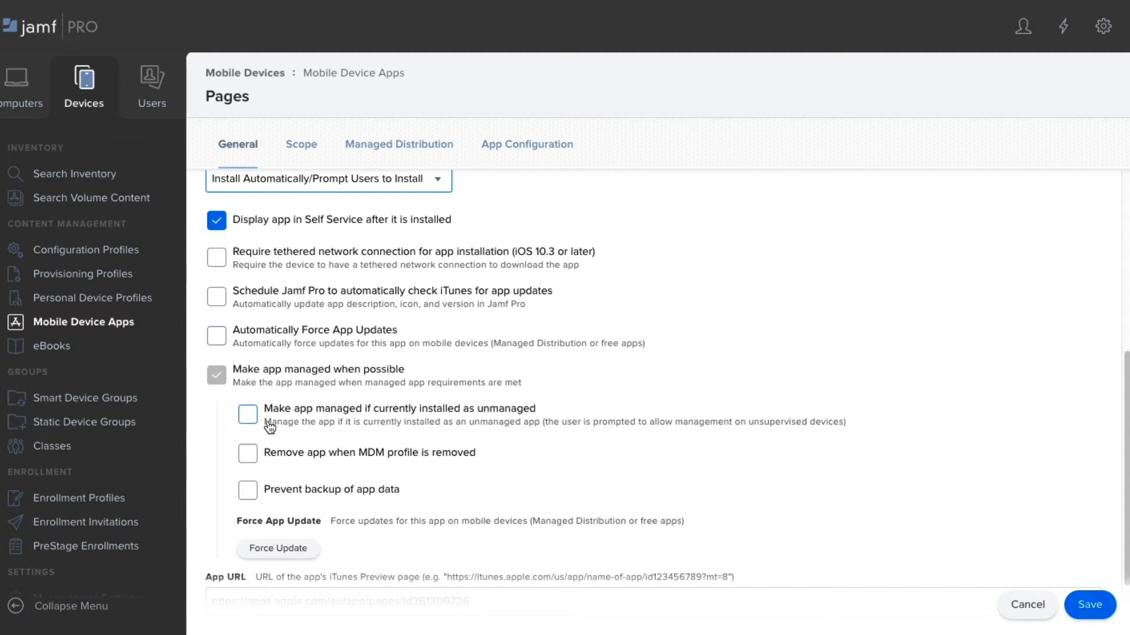
left_click(247, 414)
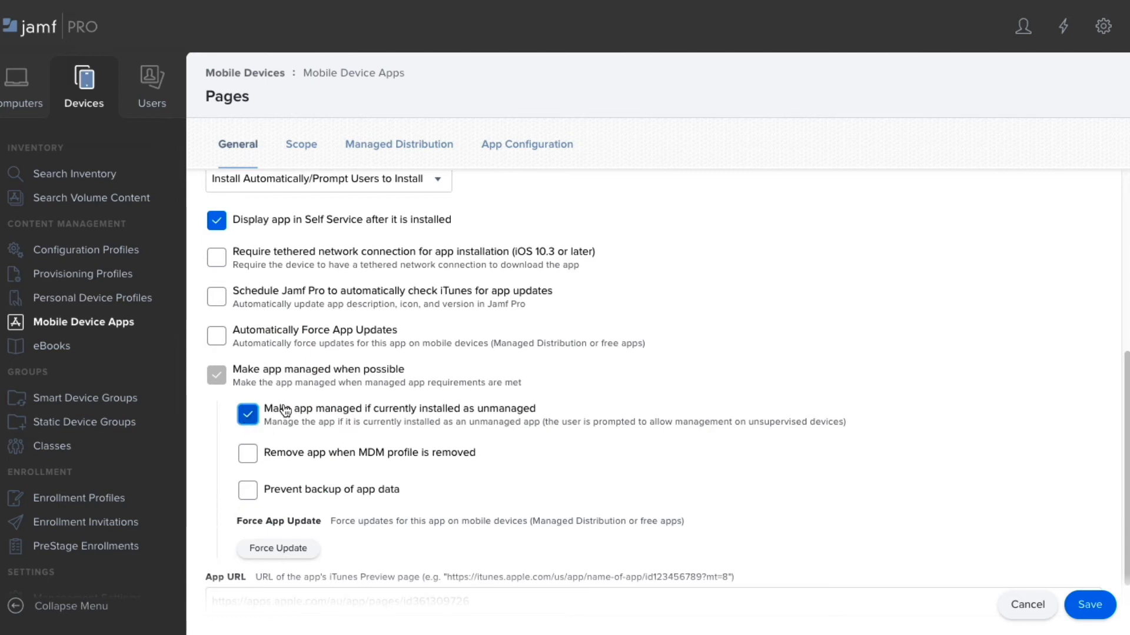
scroll("down", 3)
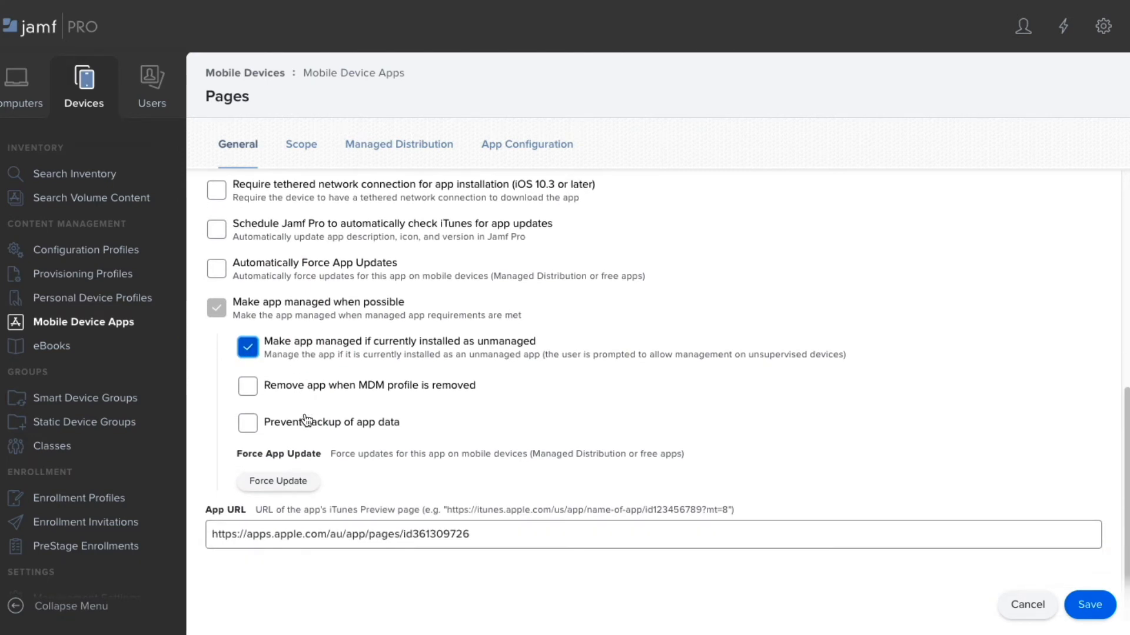
scroll("up", 3)
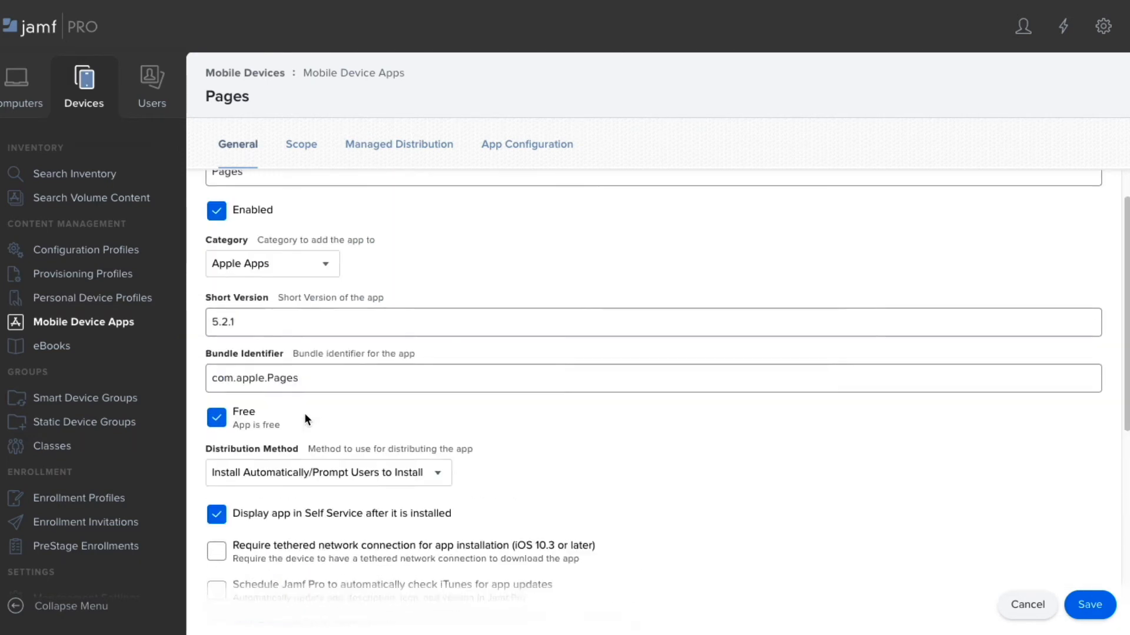
left_click(302, 144)
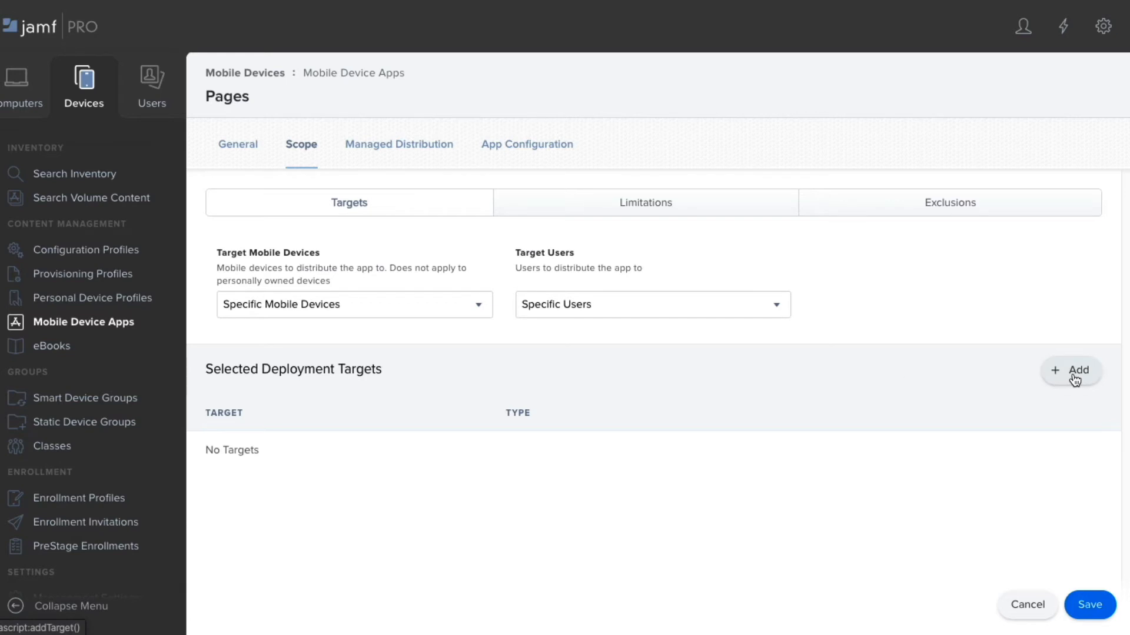
Add the All Managed iPads mobile device group as a scope target for Pages
left_click(1070, 370)
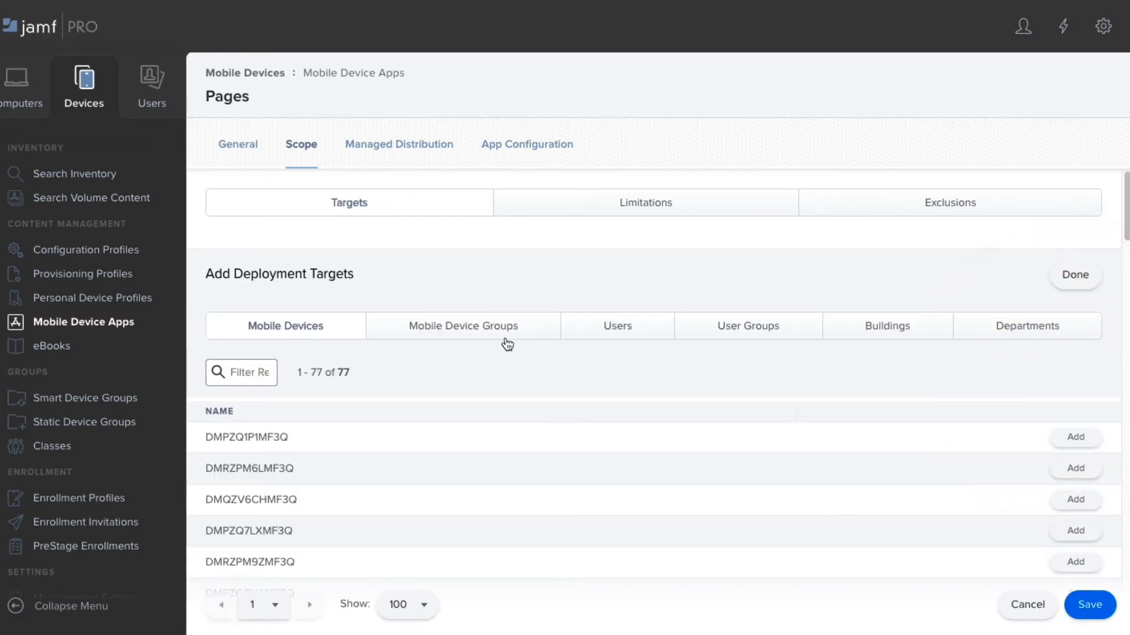
left_click(463, 325)
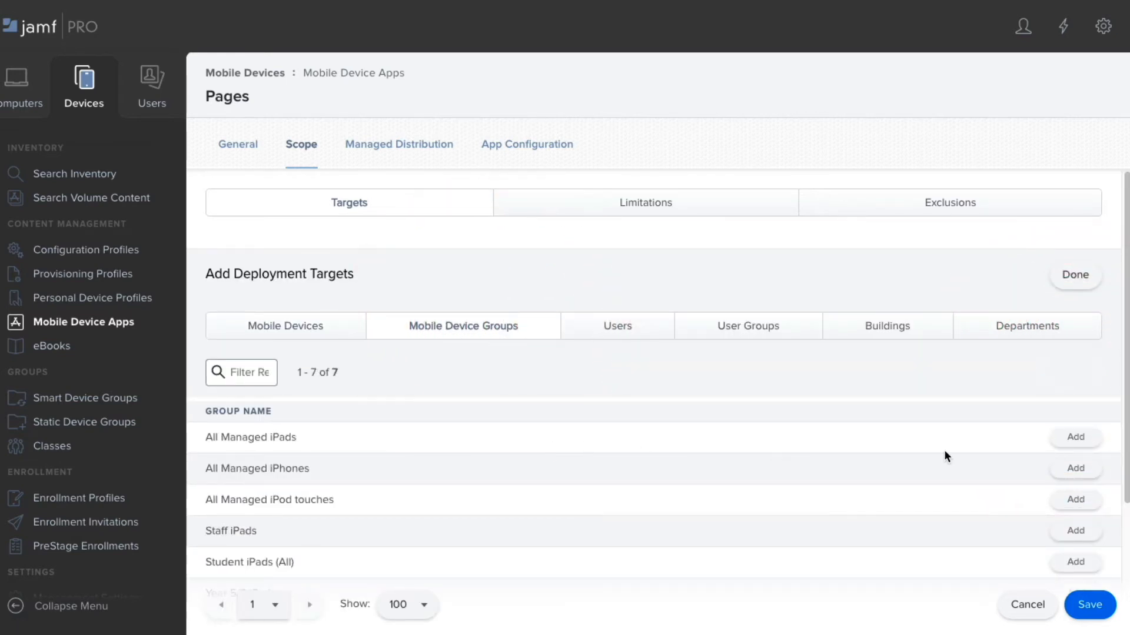
mouse_move(1059, 453)
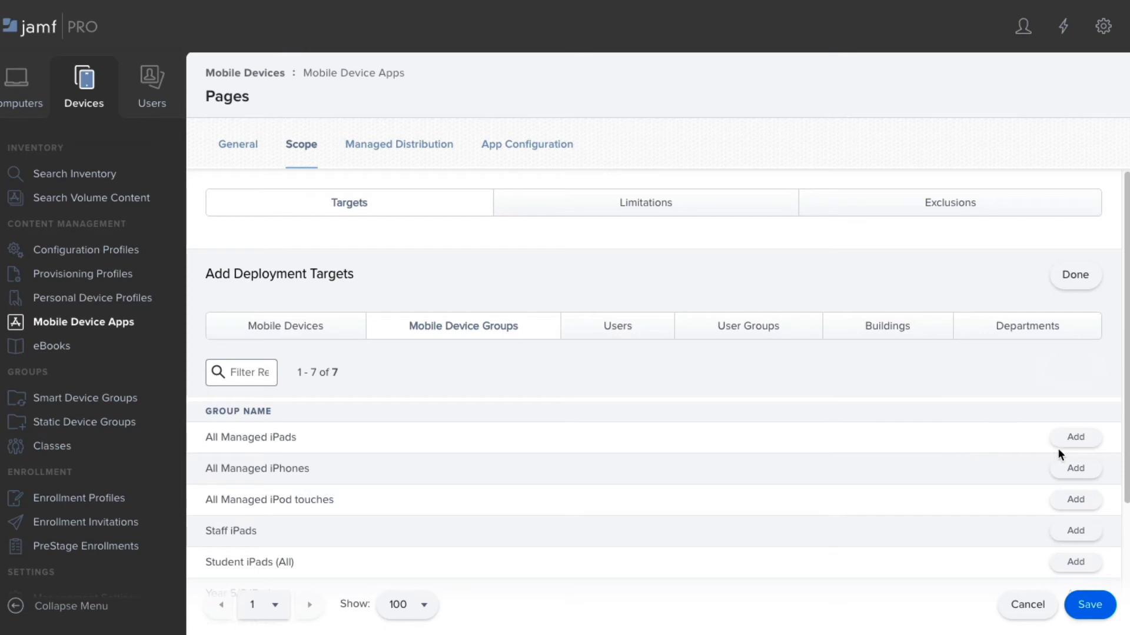
scroll("down", 3)
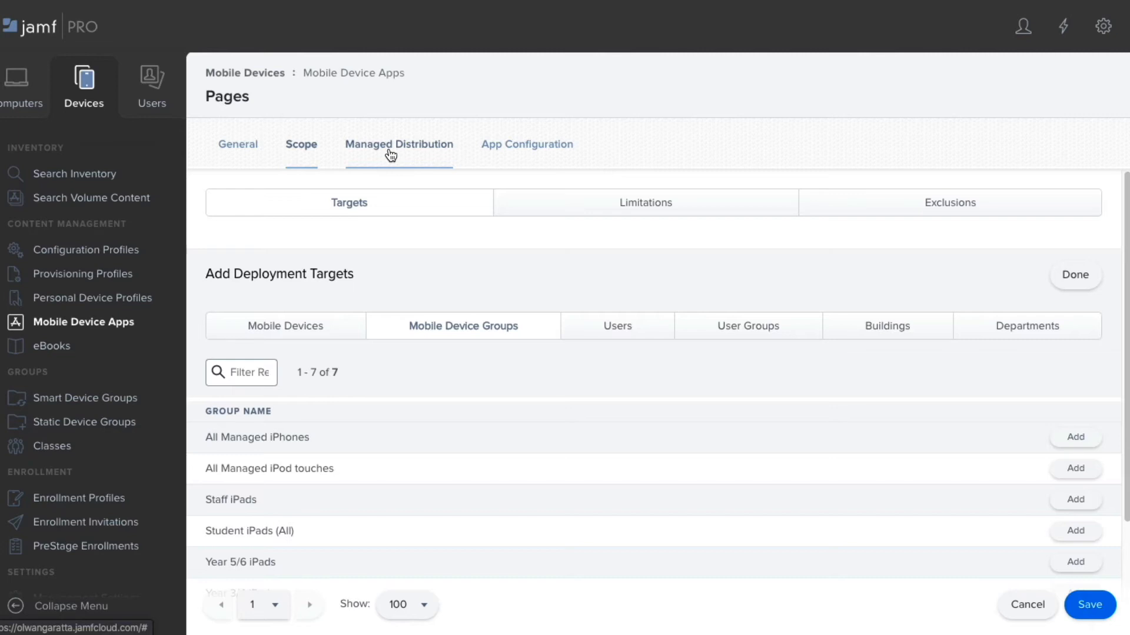
Enable 'Assign Content Purchased in Volume' for Pages, save, and leave the record
left_click(399, 144)
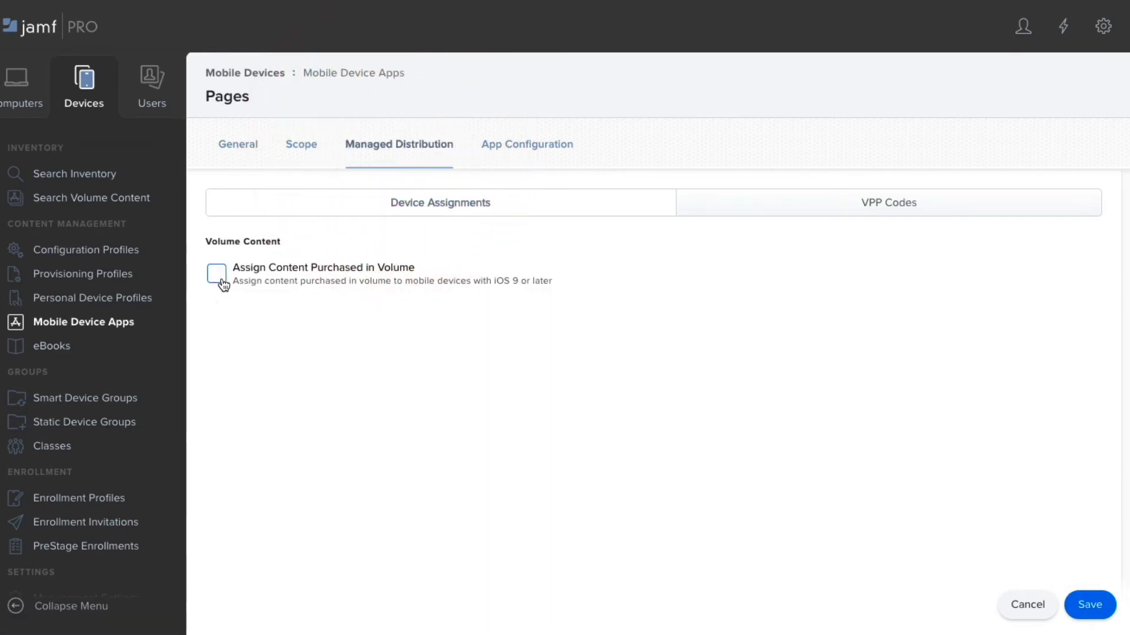
left_click(217, 273)
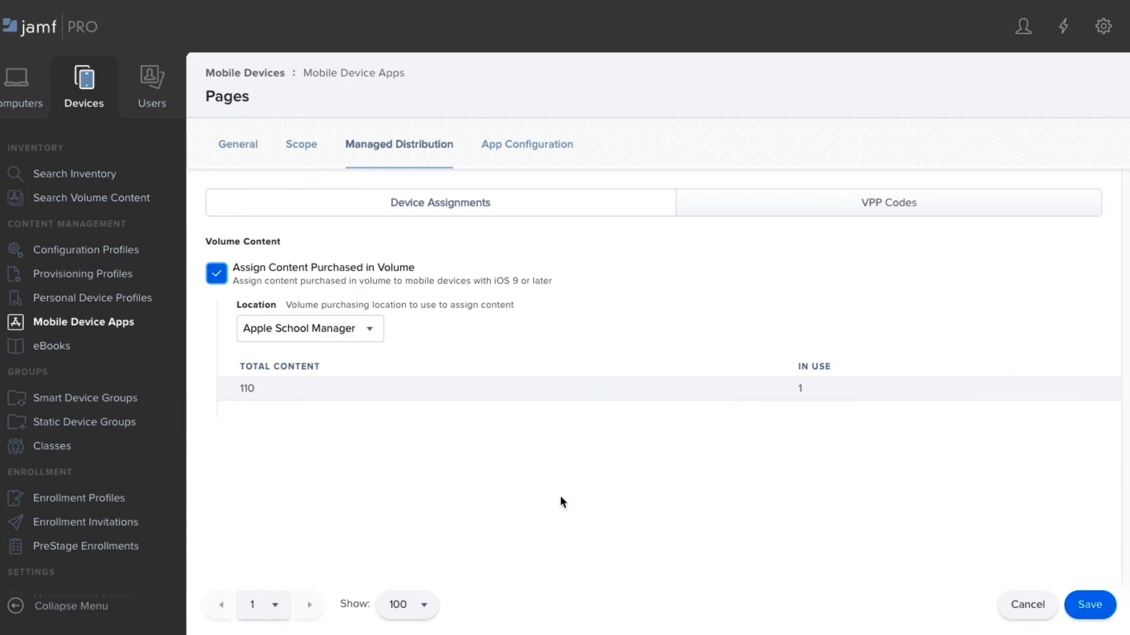
mouse_move(266, 398)
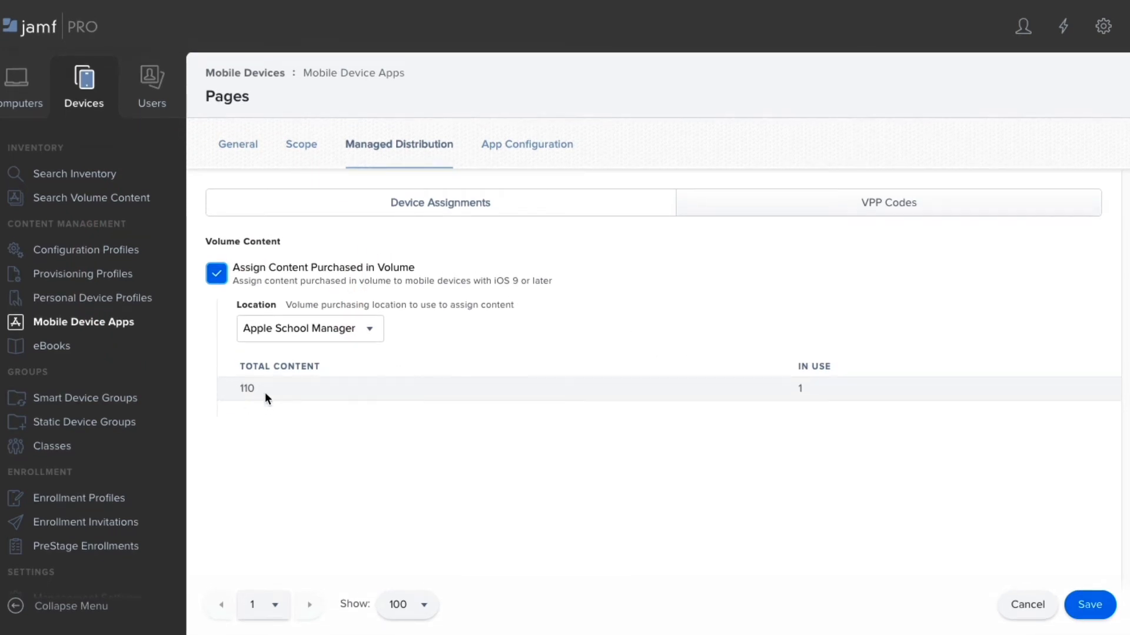
mouse_move(239, 367)
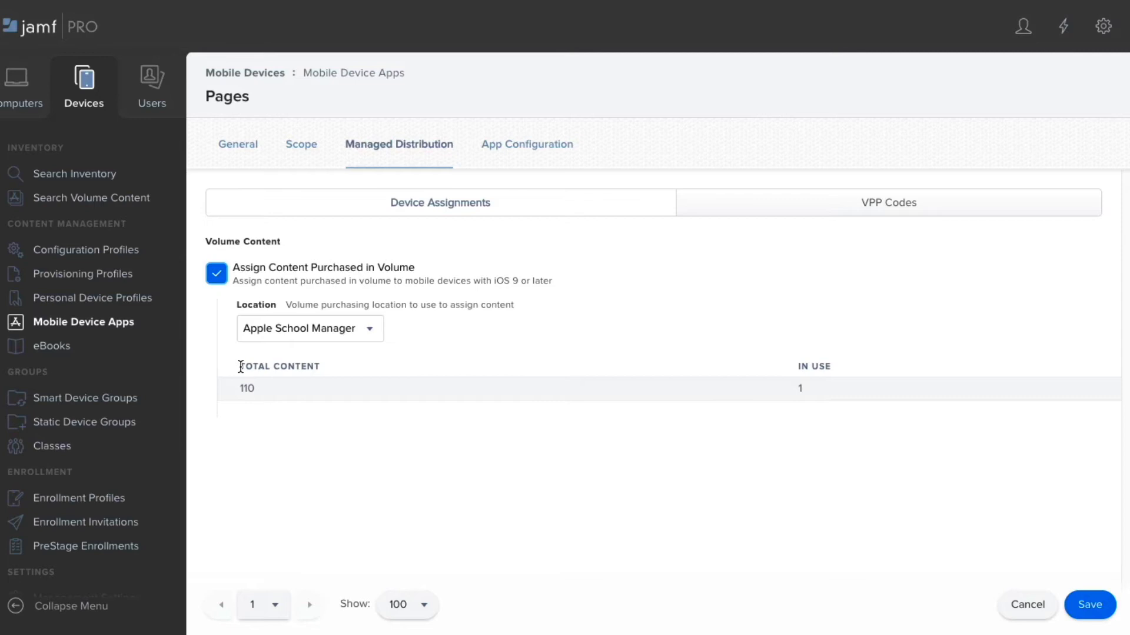
mouse_move(745, 248)
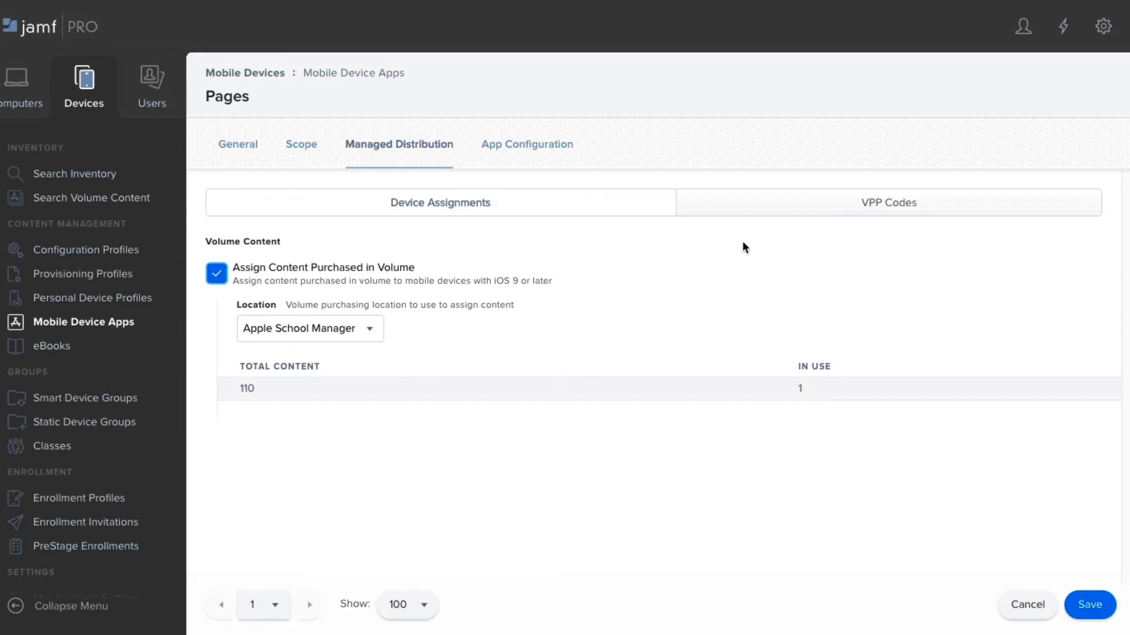
left_click(238, 144)
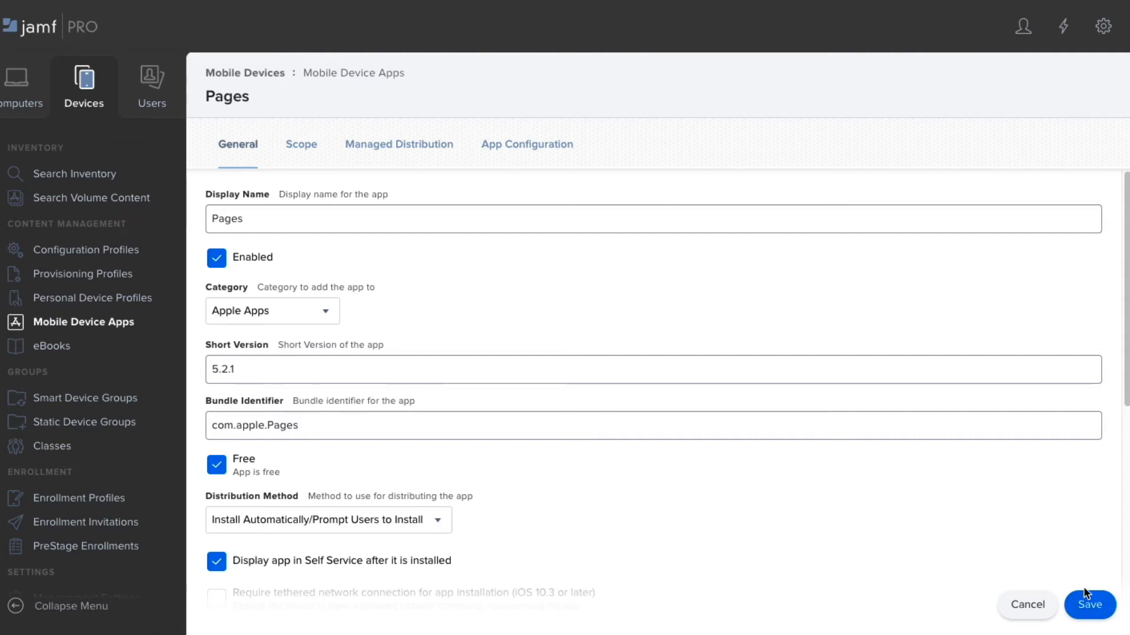
left_click(1089, 605)
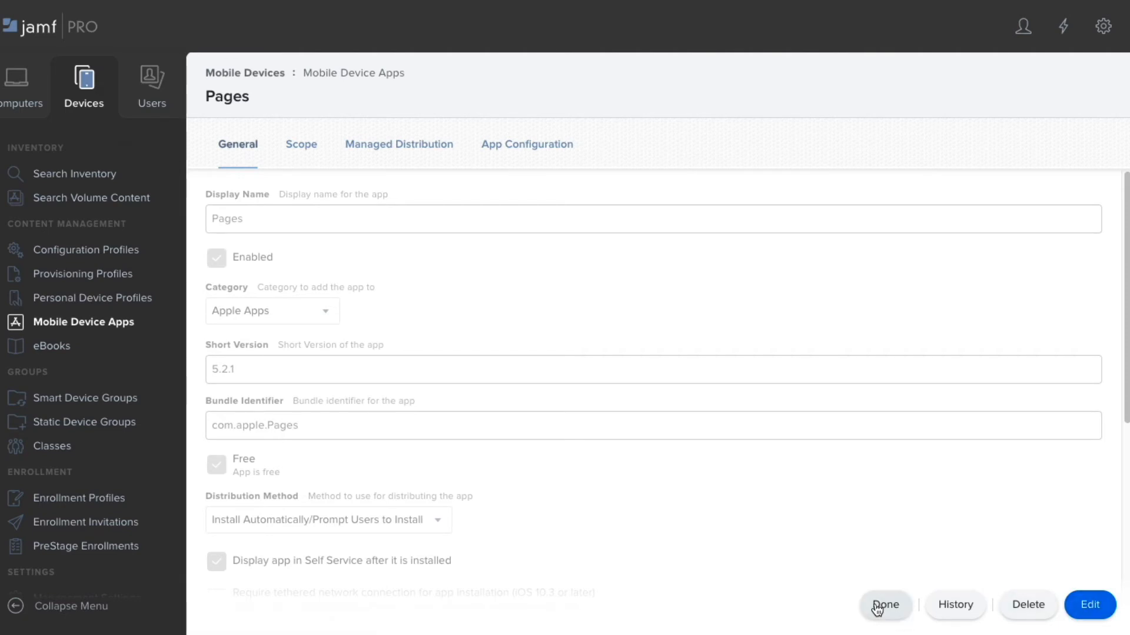
left_click(885, 604)
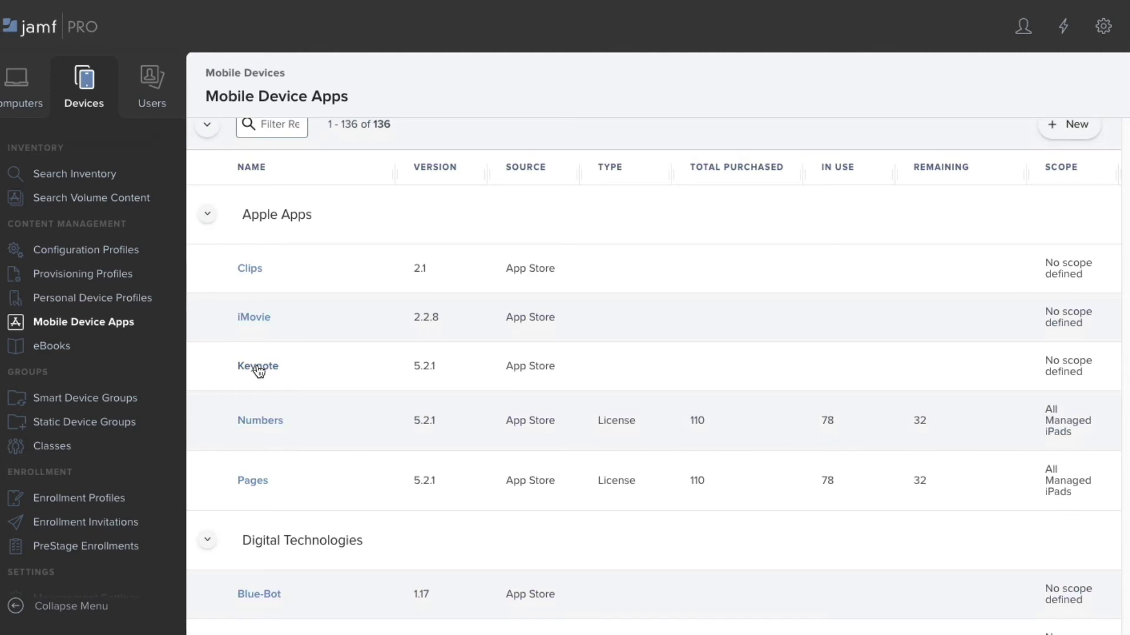
Open the Keynote app record from the Mobile Device Apps list
left_click(258, 366)
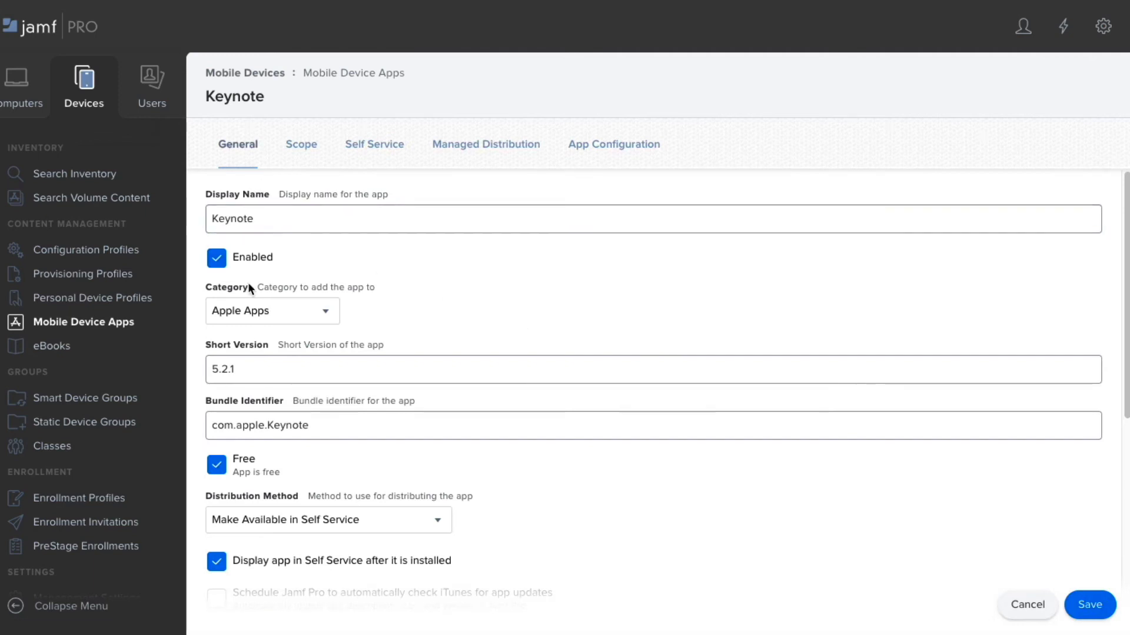
Keep Keynote in Apple Apps, install automatically, and manage copies installed as unmanaged
left_click(272, 311)
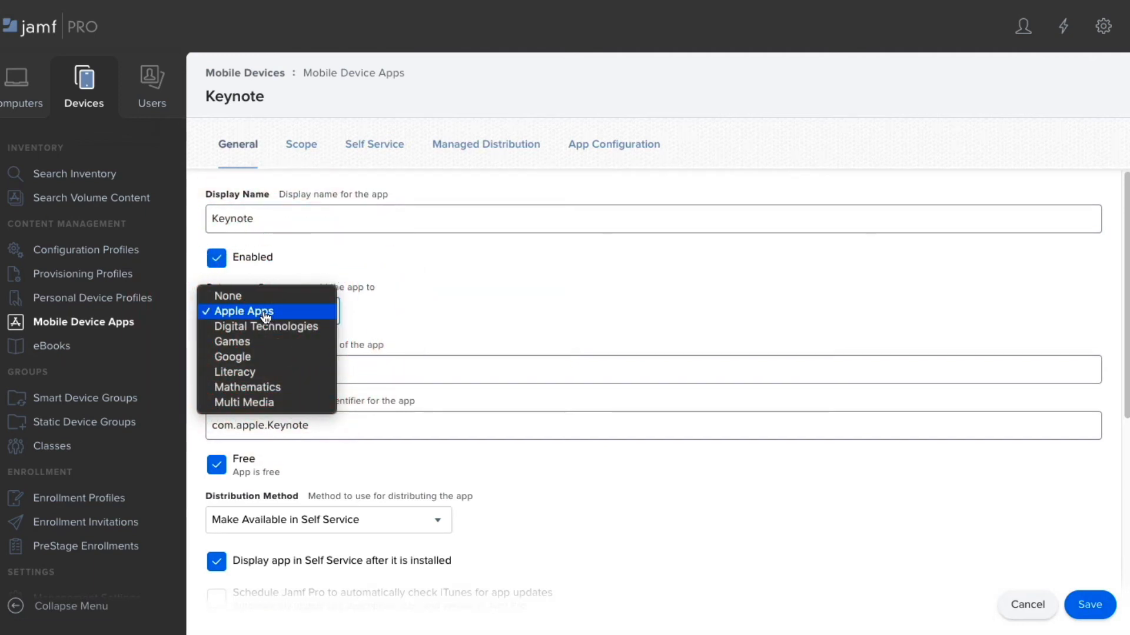
mouse_move(256, 319)
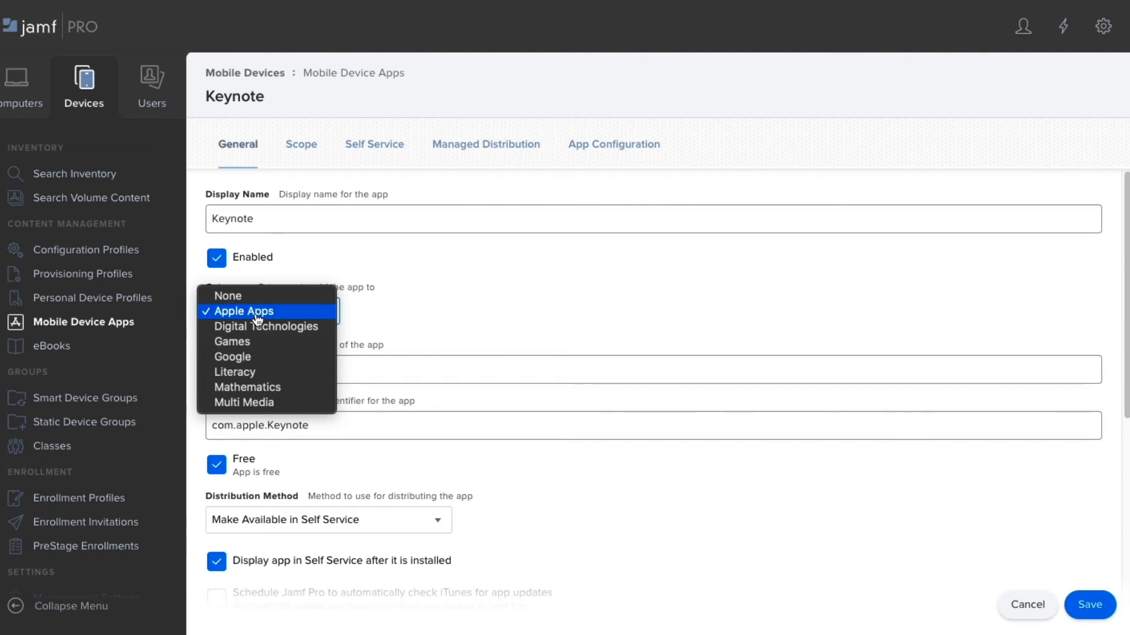
left_click(244, 310)
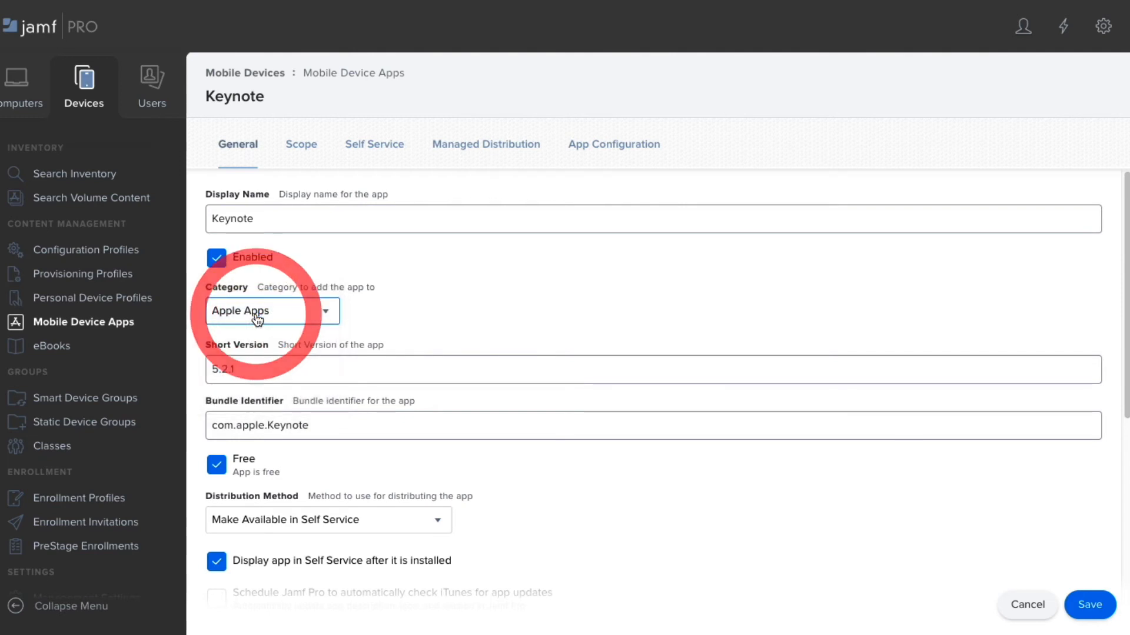
scroll("down", 3)
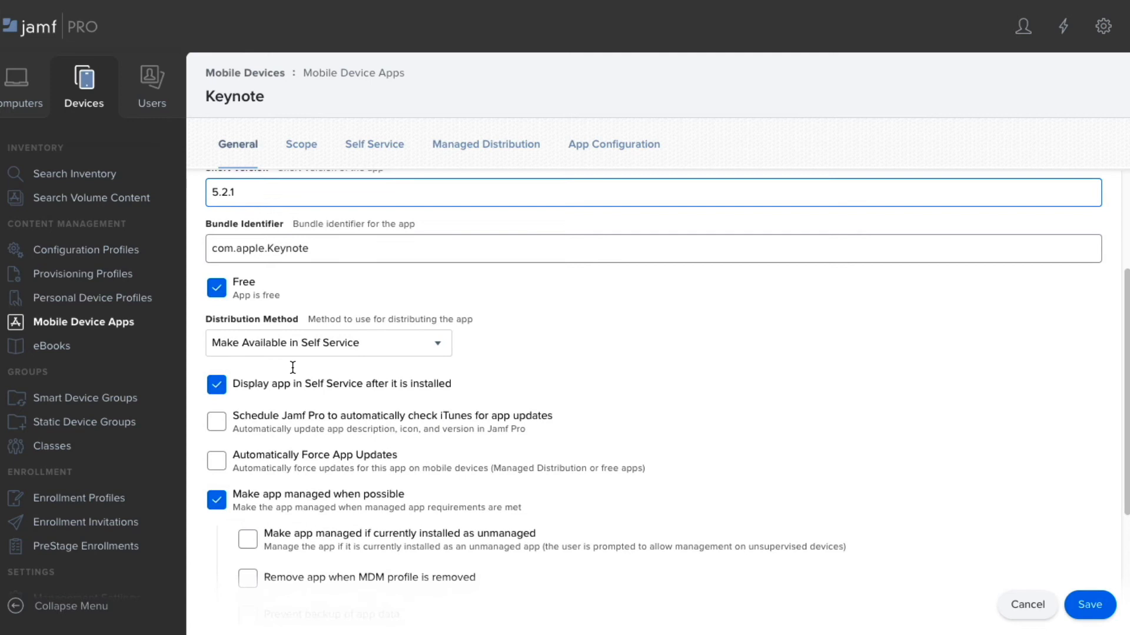
left_click(327, 343)
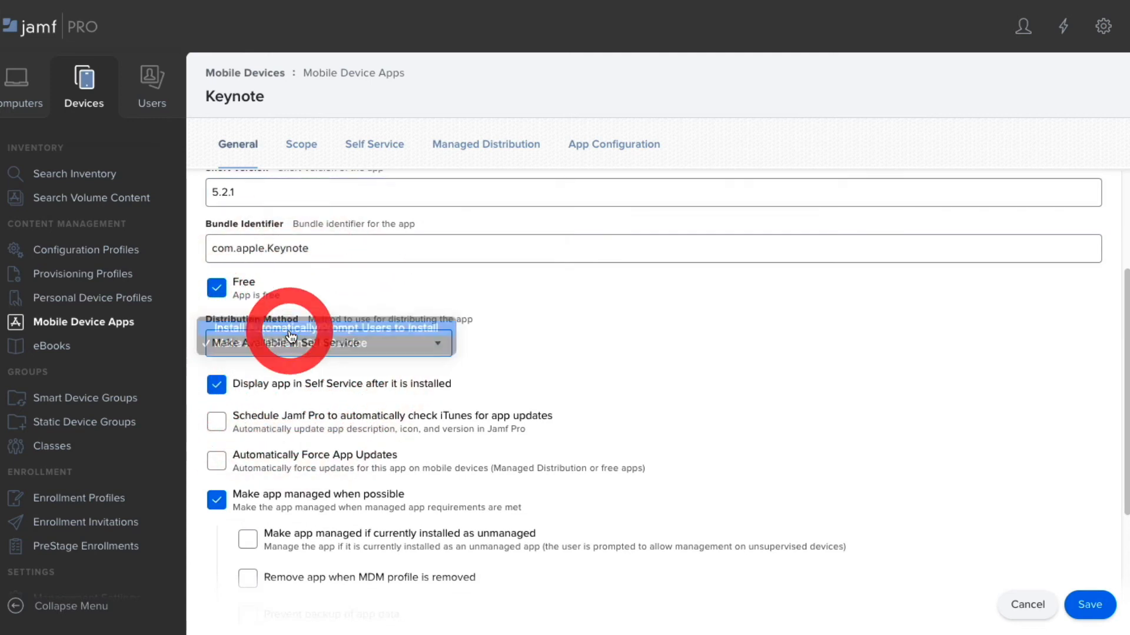
left_click(327, 343)
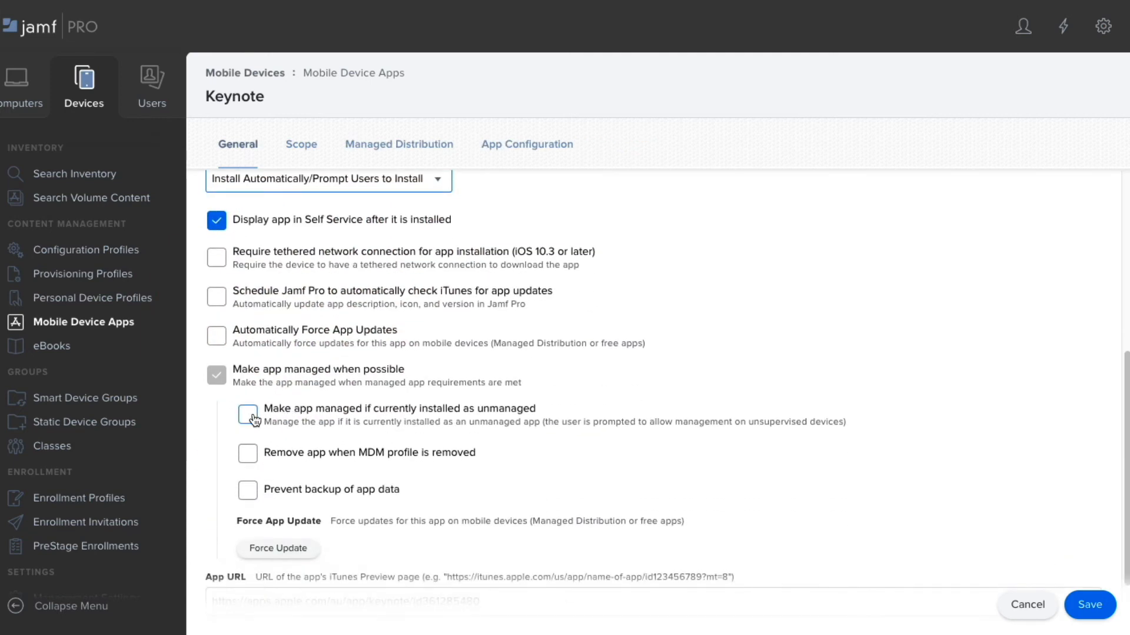
left_click(254, 416)
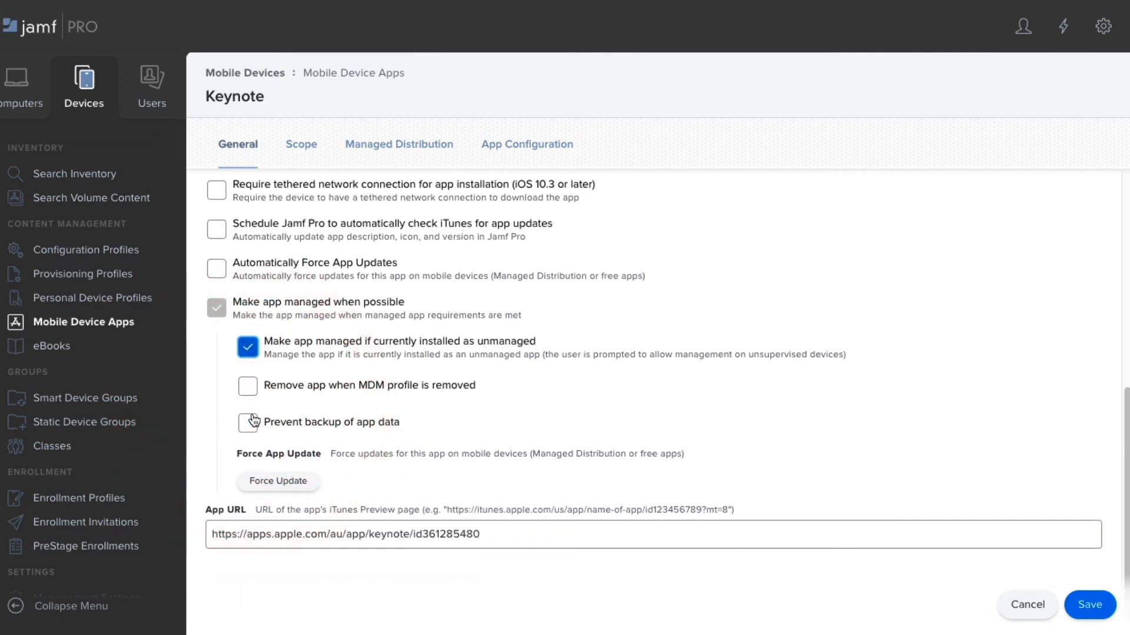
scroll("up", 3)
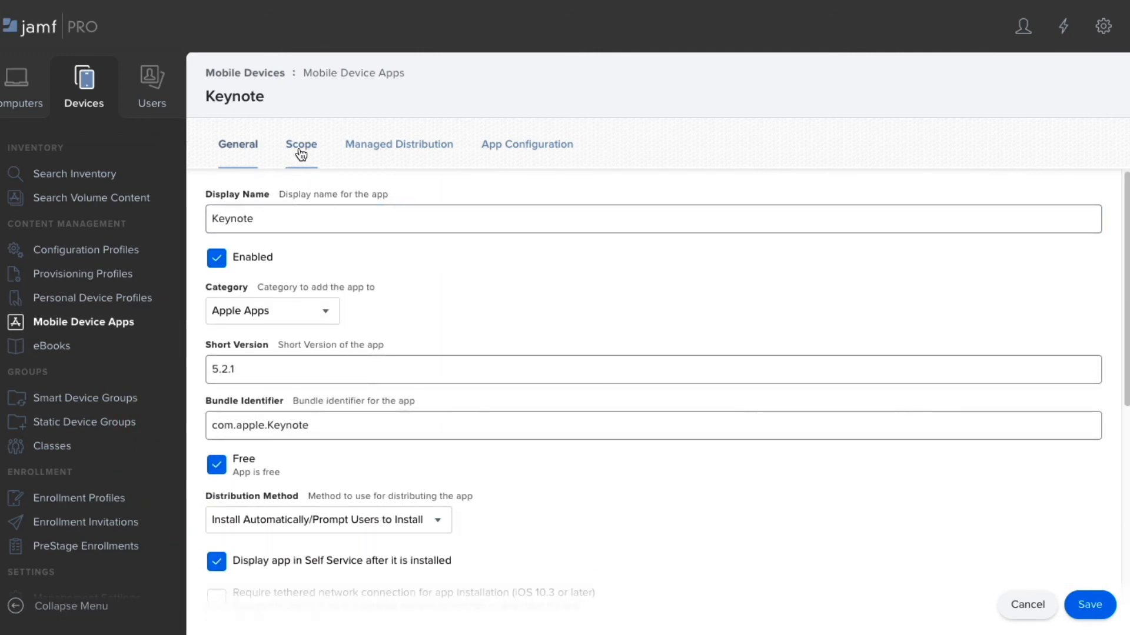
Add the All Managed iPads group as Keynote's target and view Managed Distribution settings
left_click(302, 144)
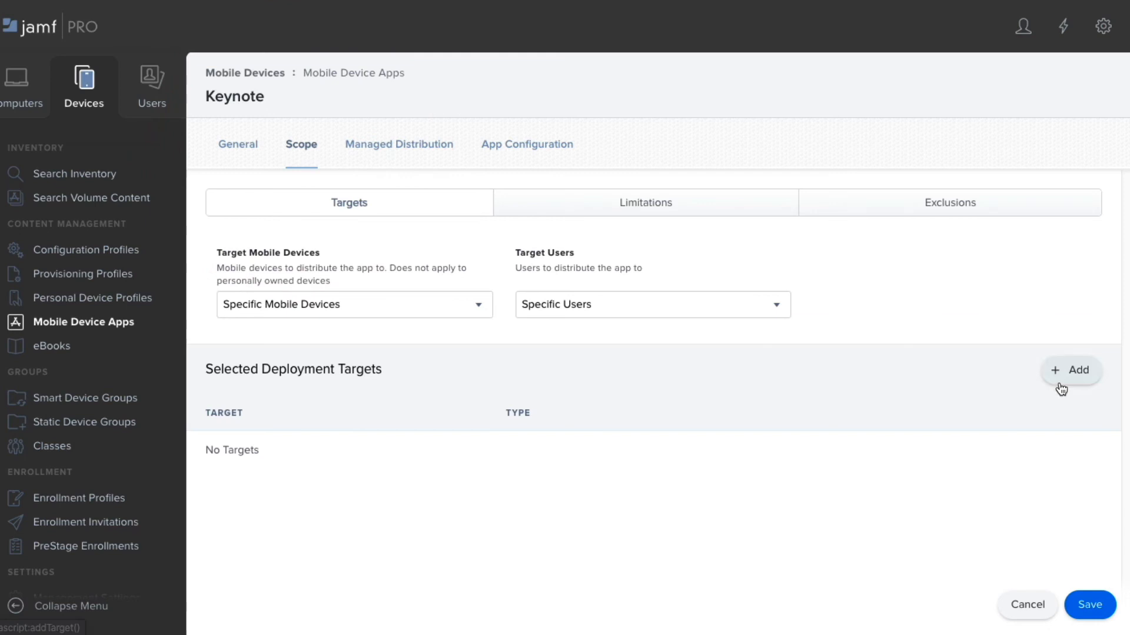
left_click(1073, 370)
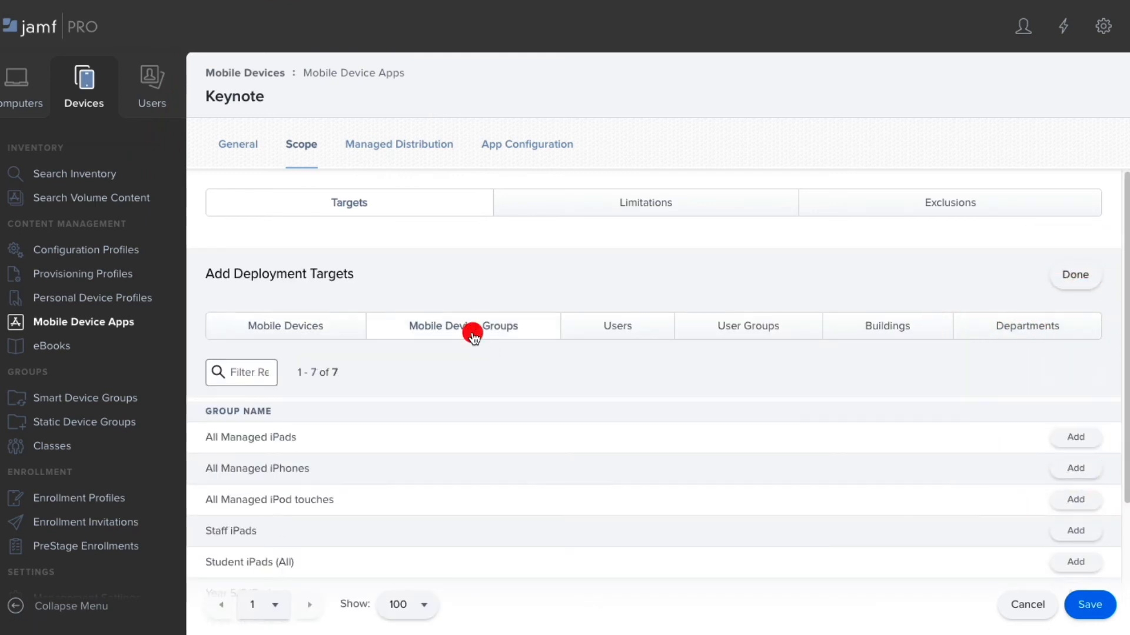
mouse_move(1075, 437)
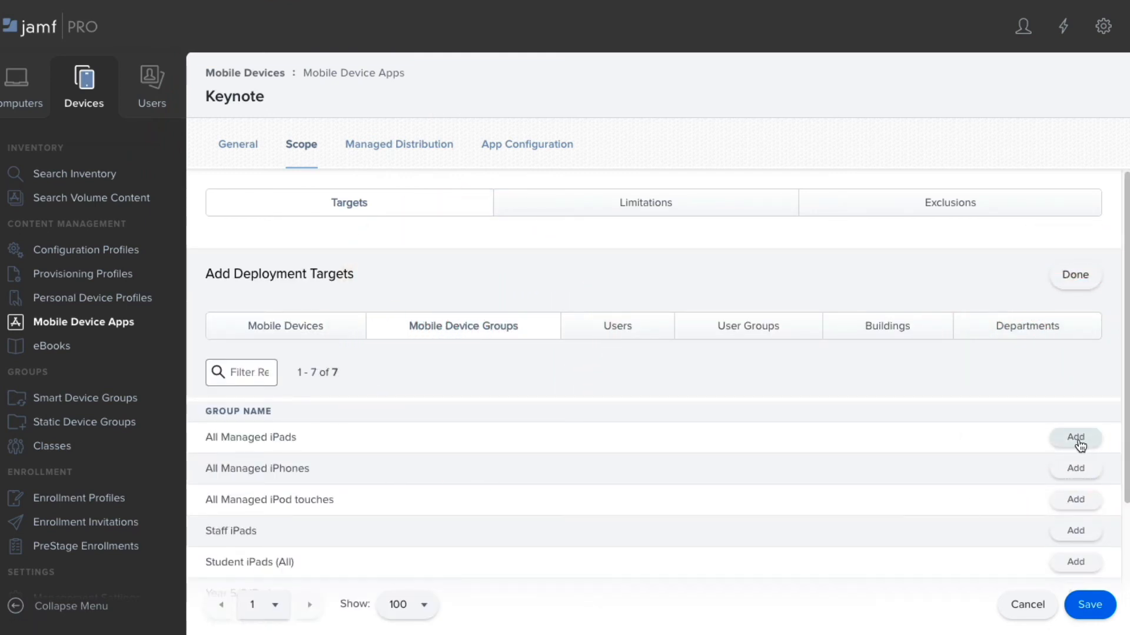
left_click(1075, 437)
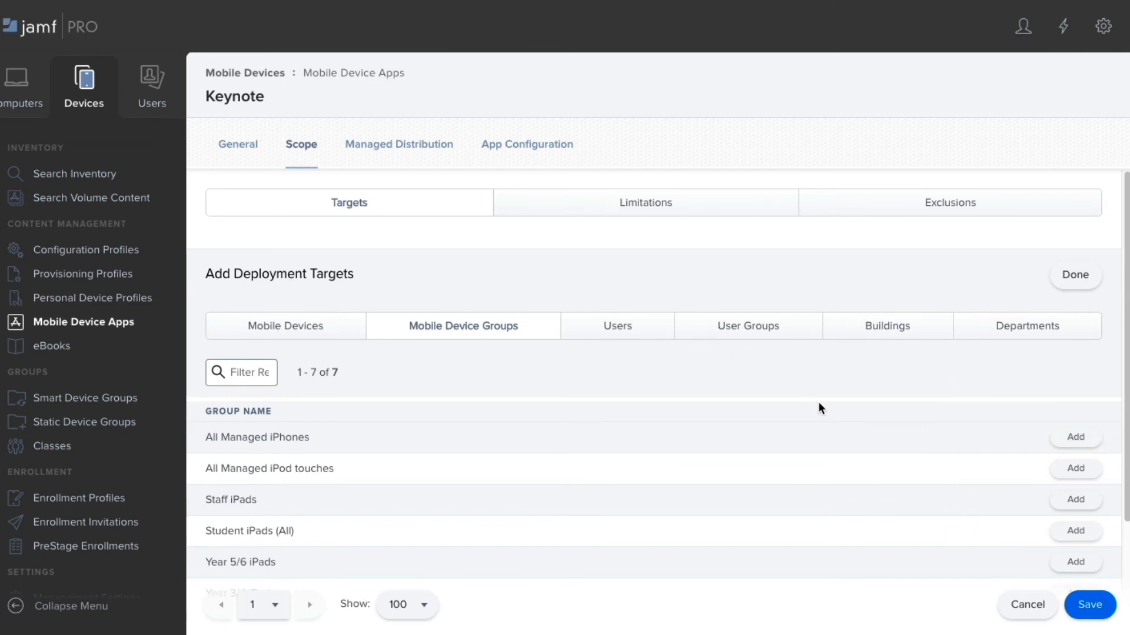
left_click(398, 144)
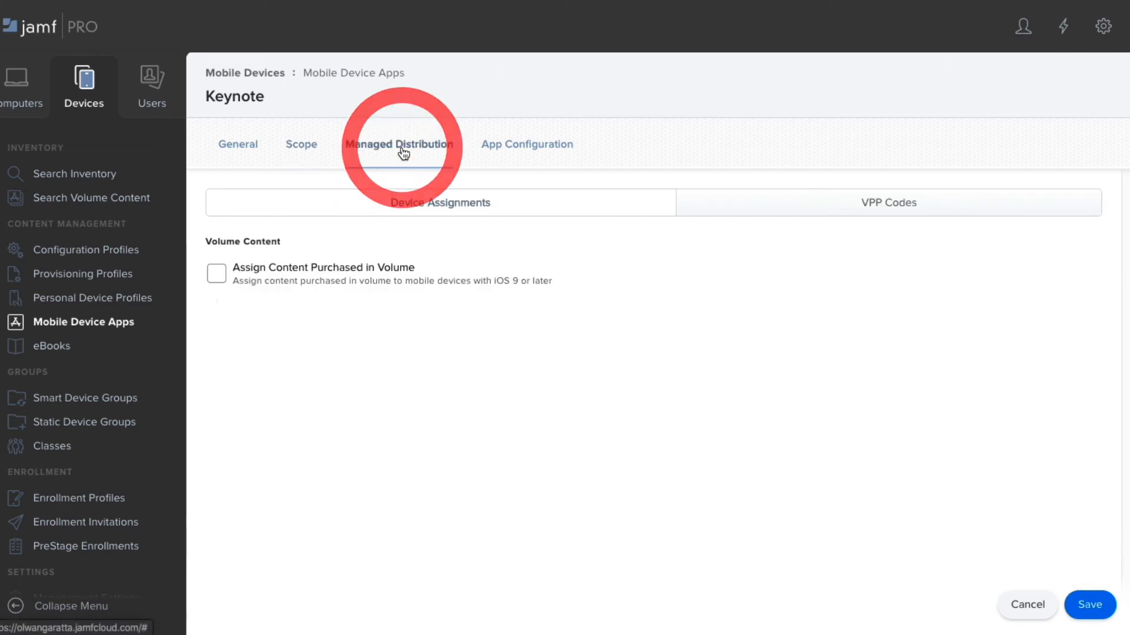
Enable 'Assign Content Purchased in Volume' for Keynote, save, and return to the app list
left_click(215, 273)
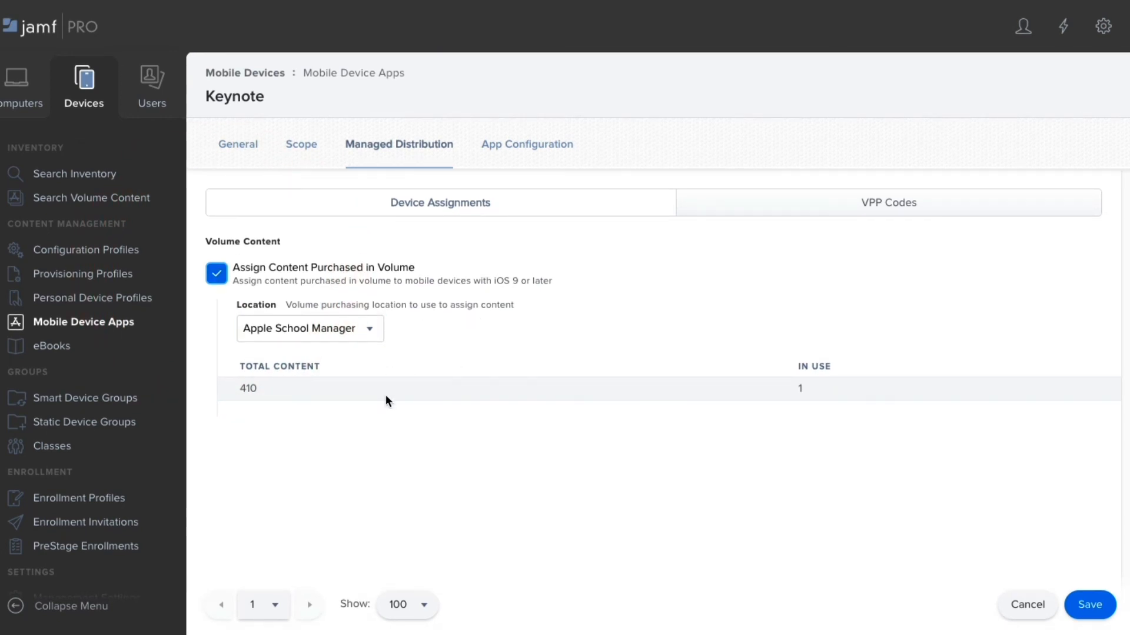
mouse_move(962, 481)
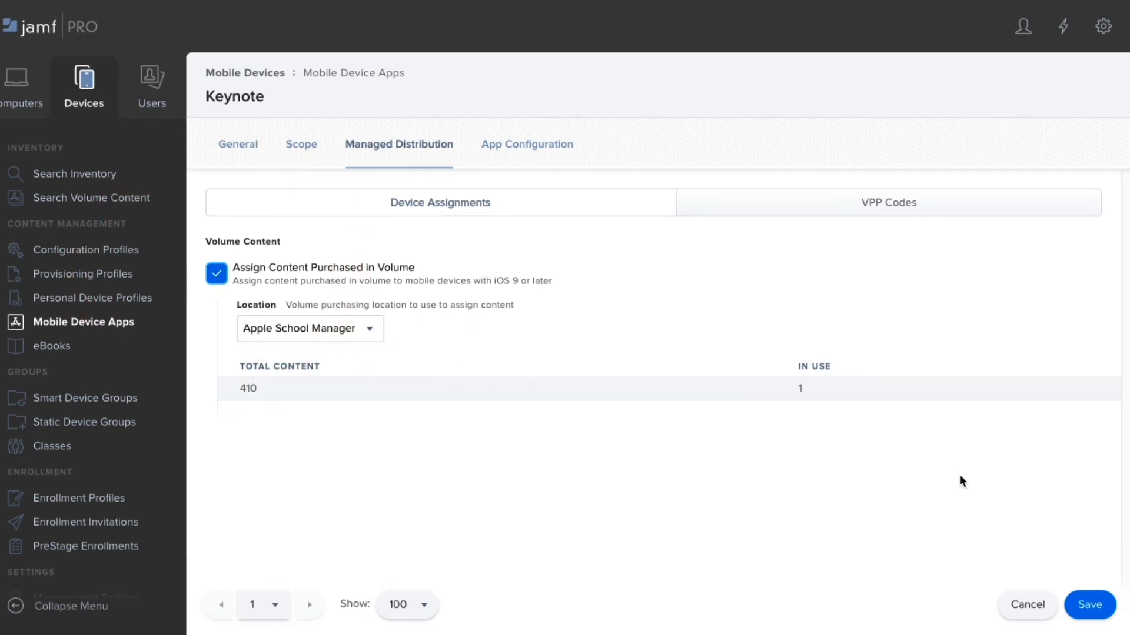
left_click(1088, 604)
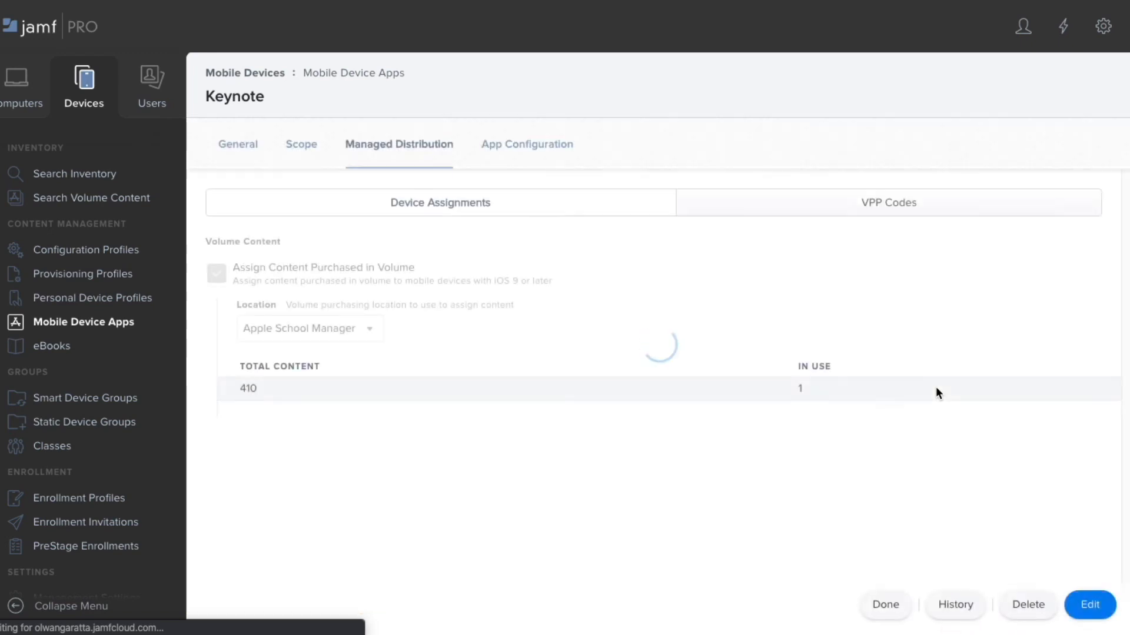
left_click(885, 604)
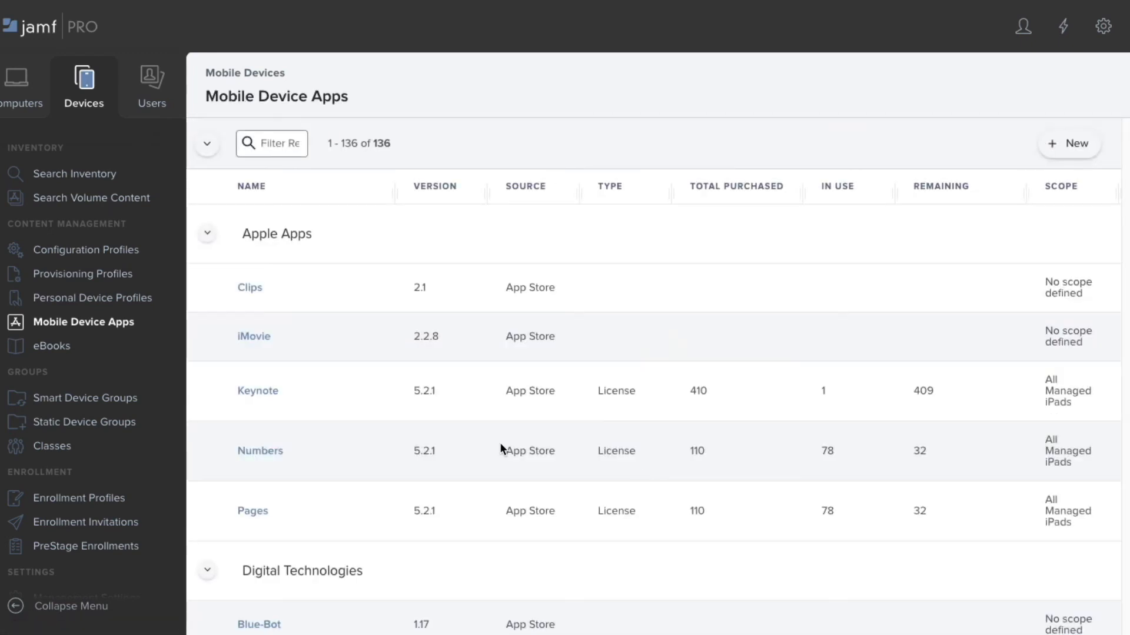
mouse_move(1055, 411)
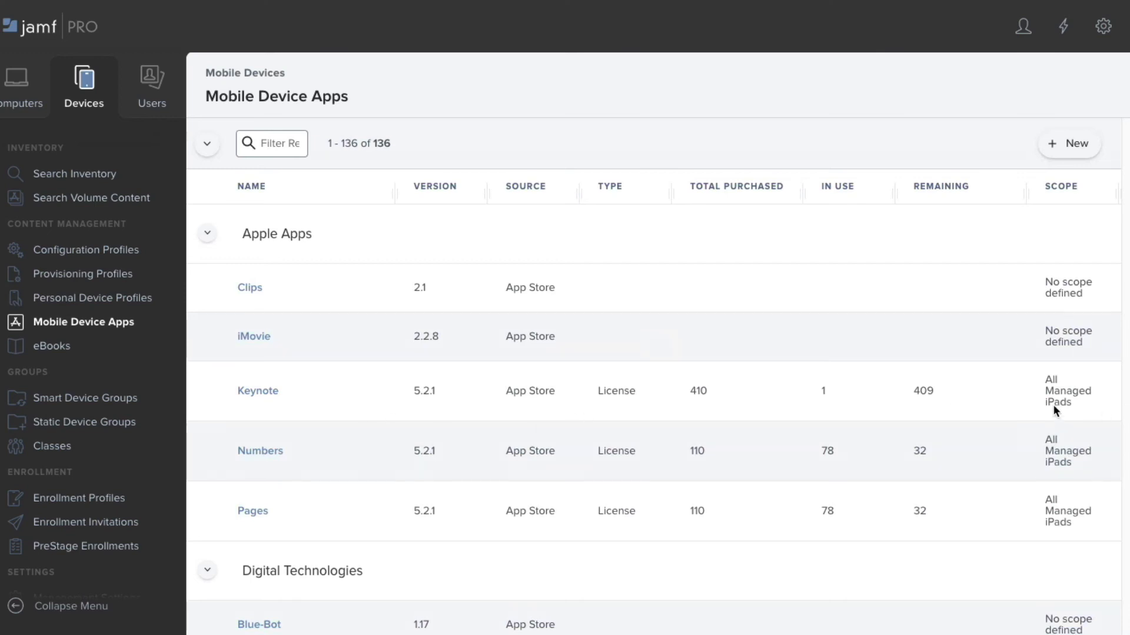
mouse_move(821, 396)
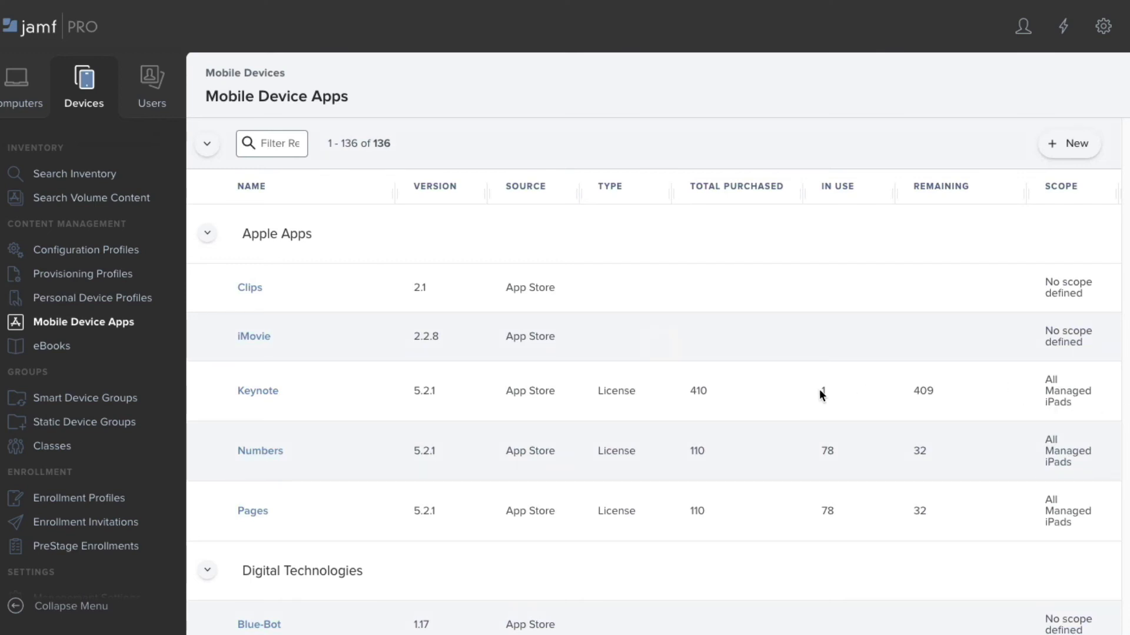
mouse_move(304, 385)
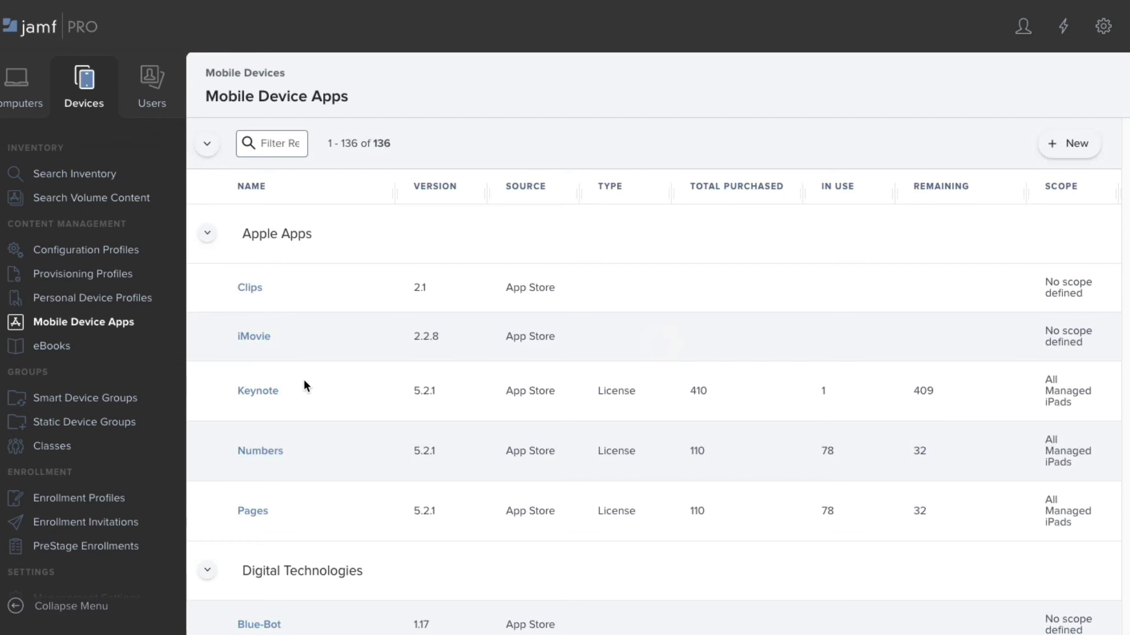
Open Keynote's app record from the Mobile Device Apps list
left_click(257, 390)
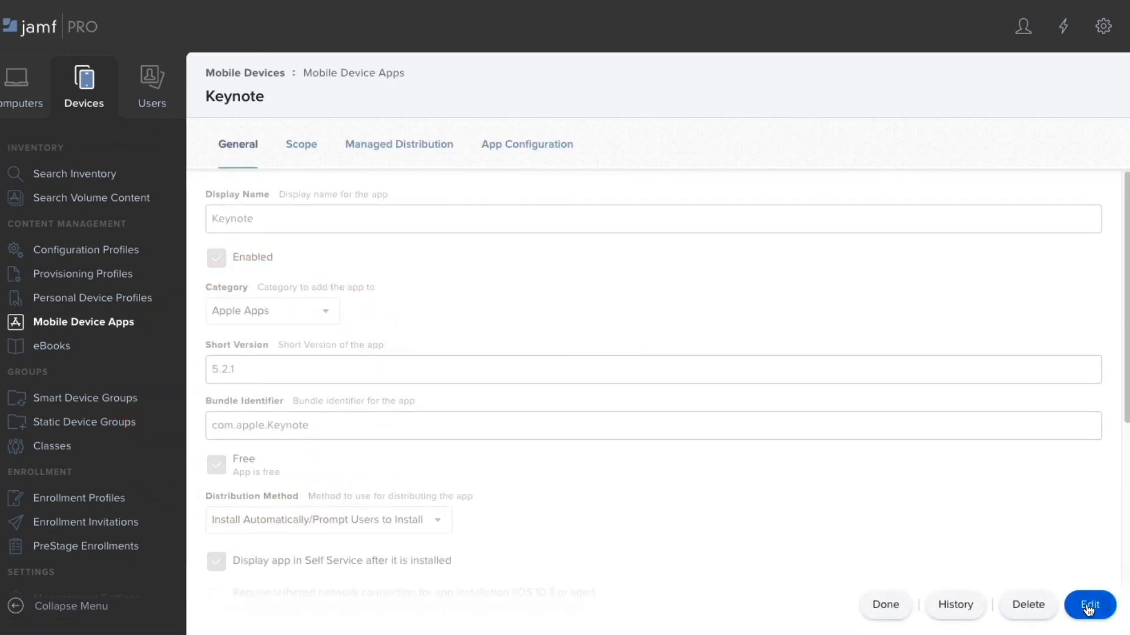
Send a Force App Update for Keynote to managed iPads, then exit editing
left_click(1088, 605)
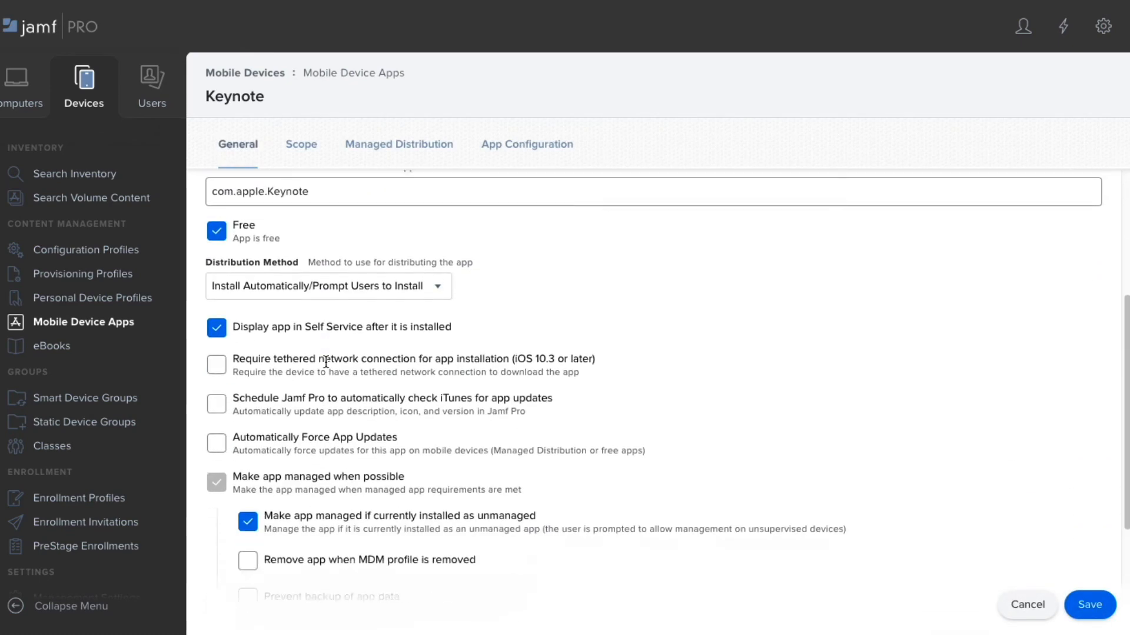
scroll("down", 3)
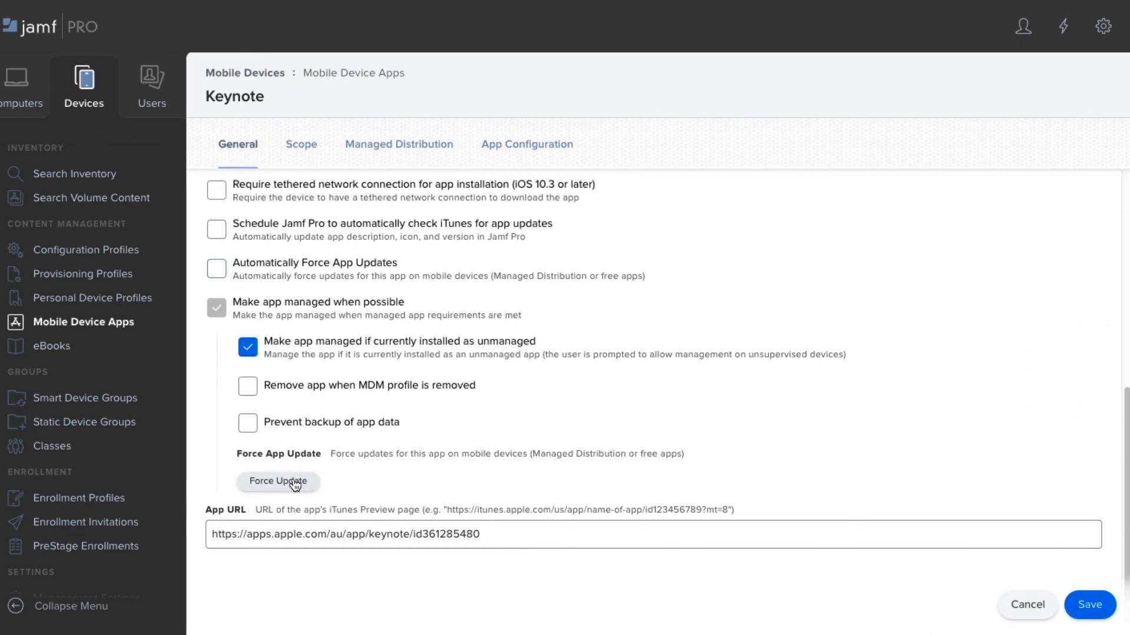
left_click(279, 481)
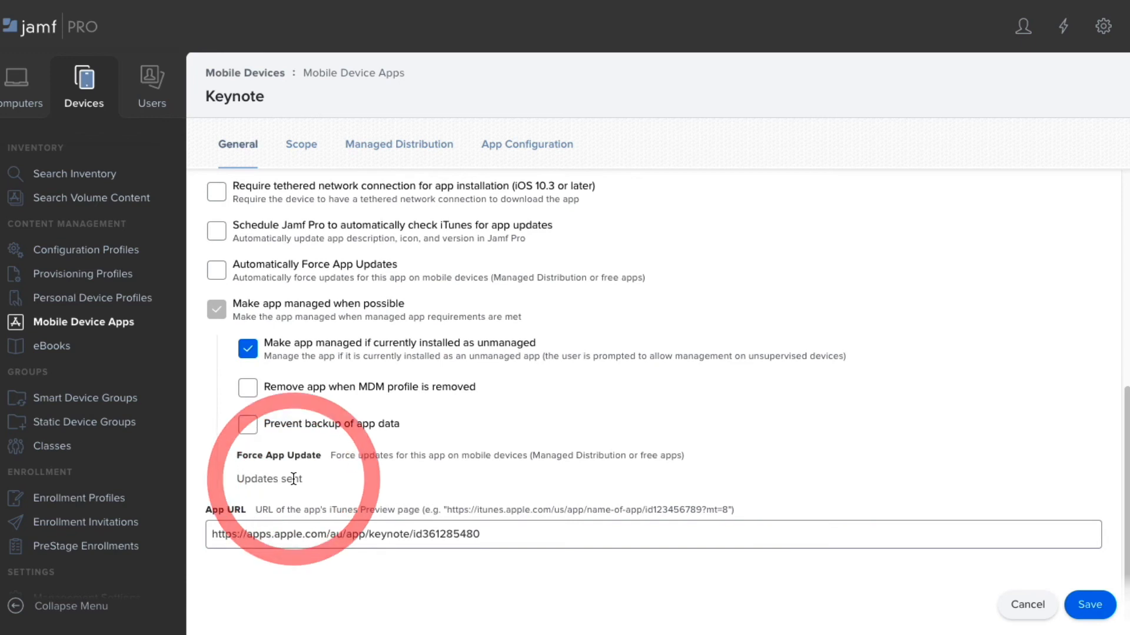
left_click(1088, 604)
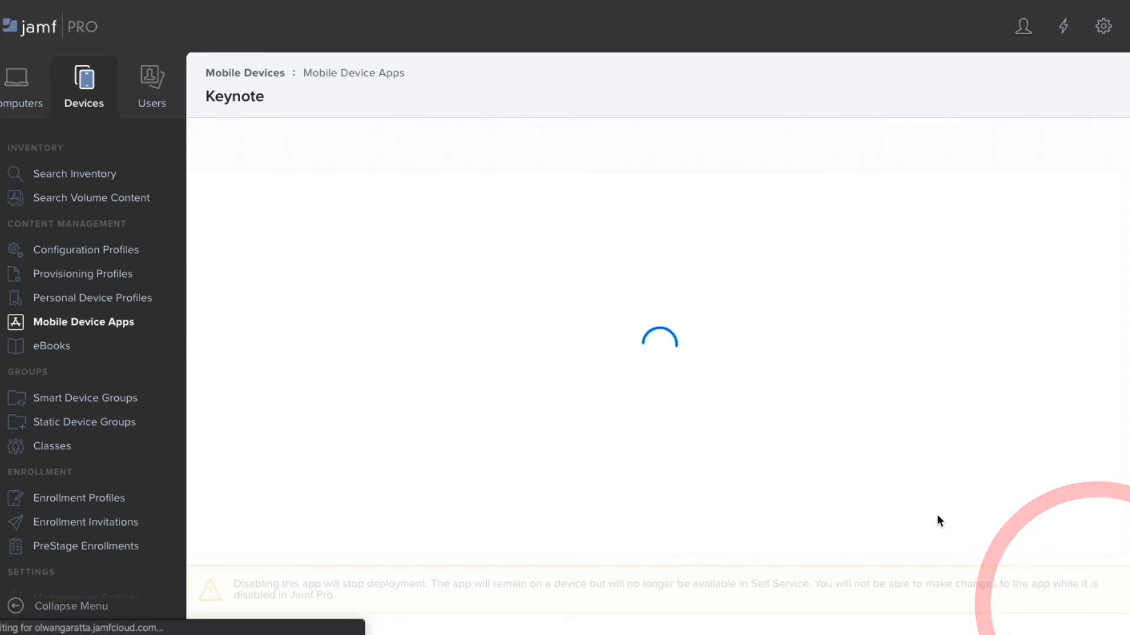